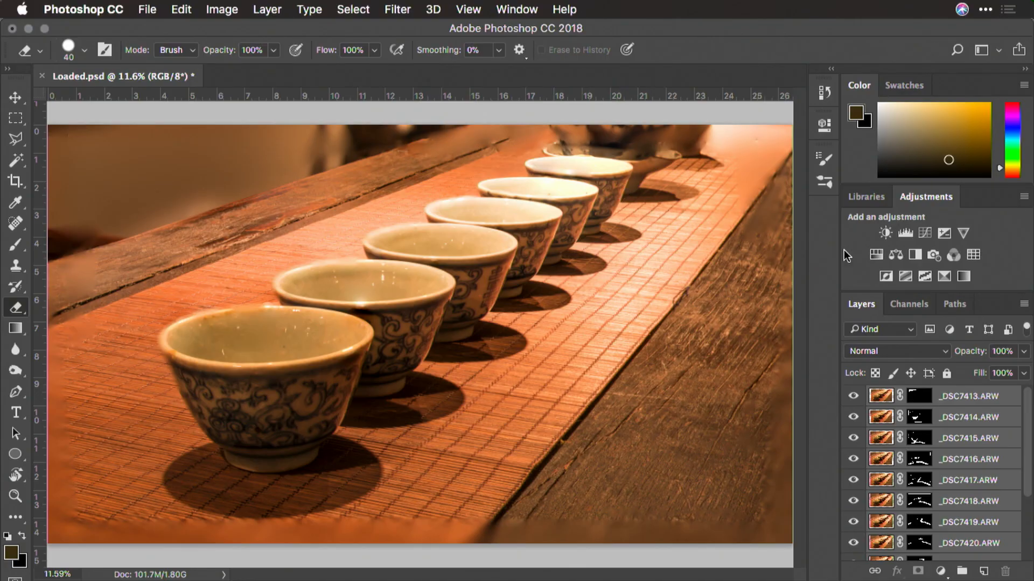
# Merge the selected focus-stacked tea cup layers into one layer, _DSC7413.ARW.
pyautogui.rightClick(957, 396)
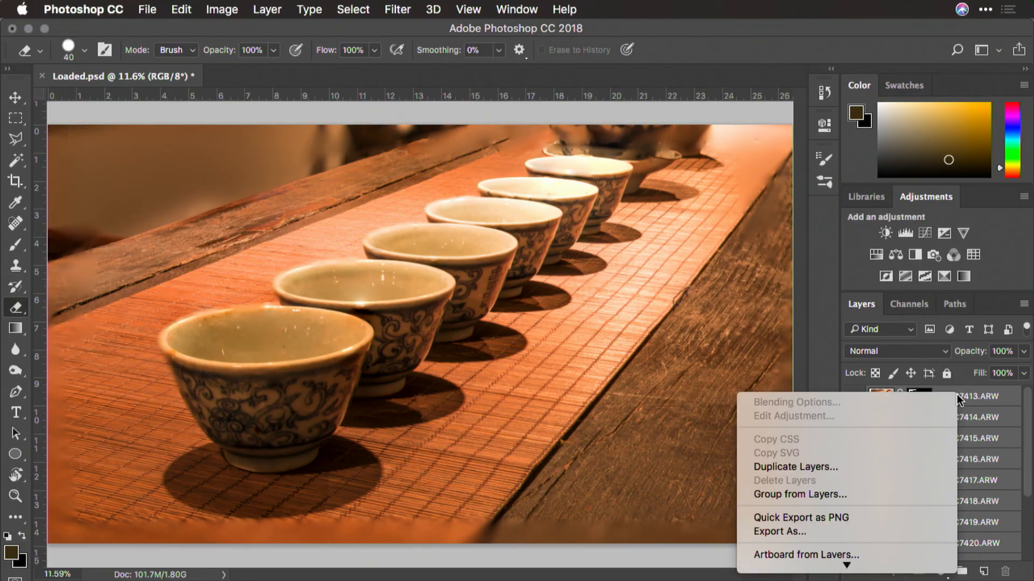
pyautogui.moveTo(922, 487)
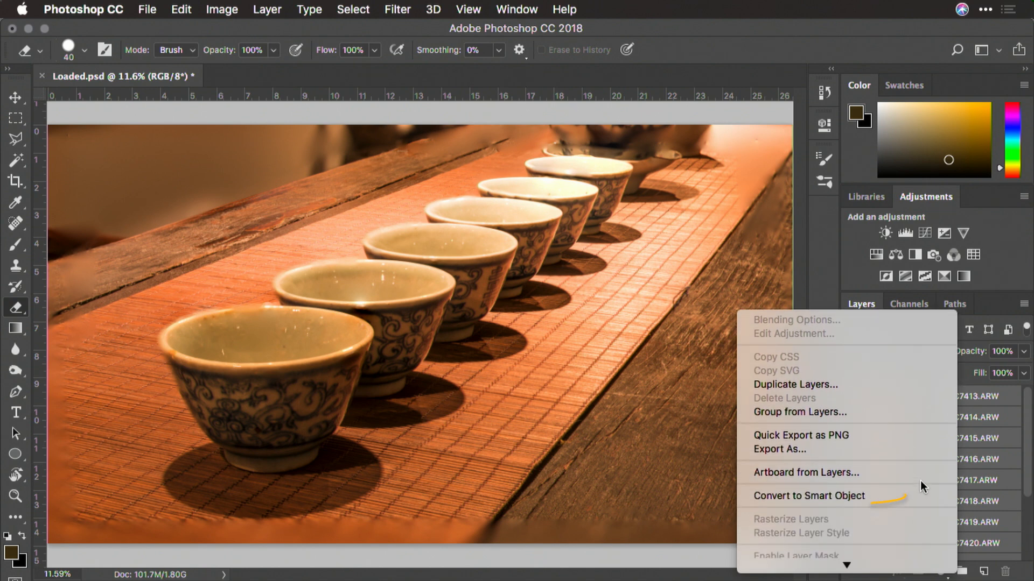
pyautogui.moveTo(910, 496)
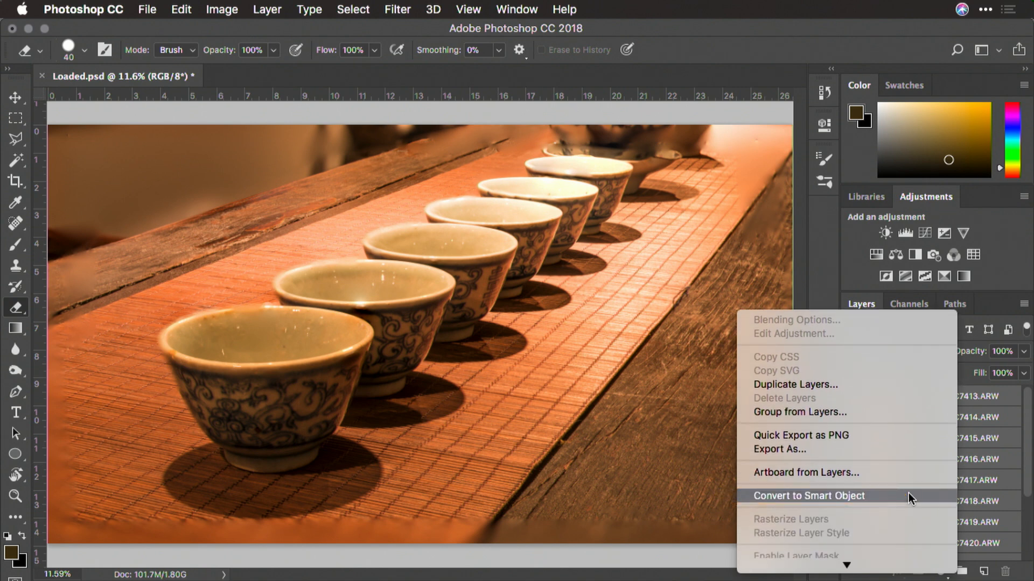
pyautogui.click(809, 496)
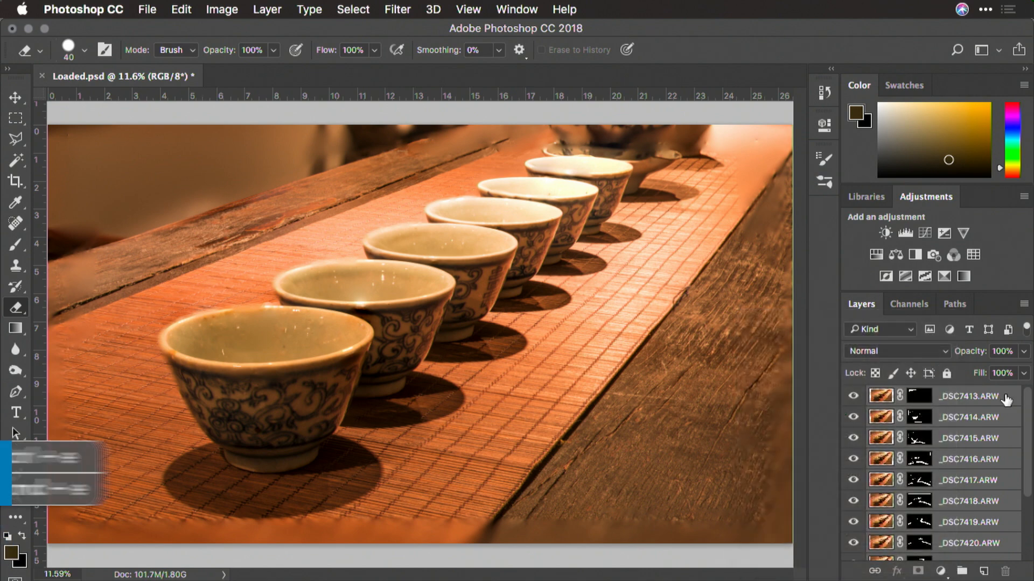
pyautogui.press('cmd+e')
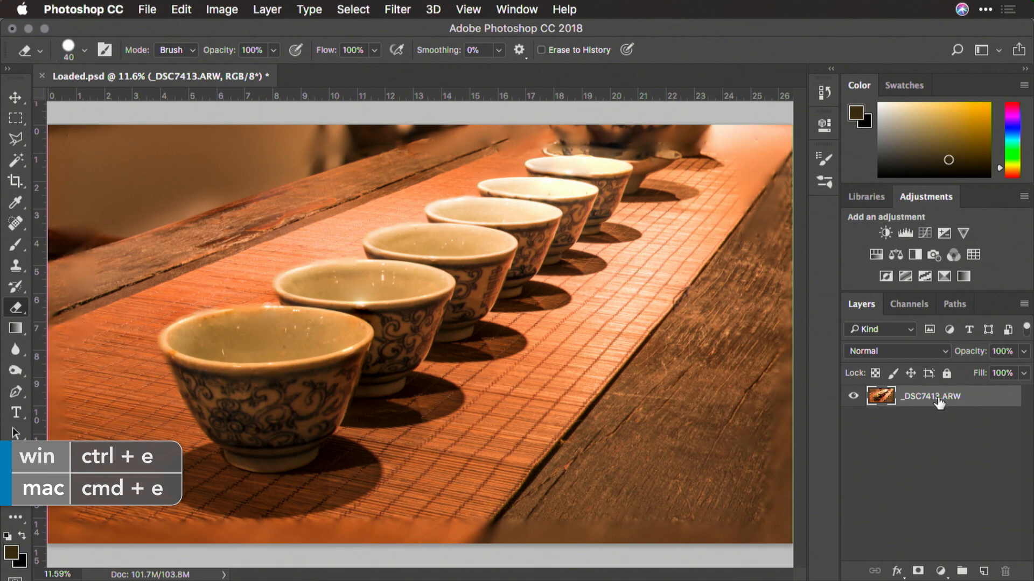
# Run the Camera Raw Filter on the merged layer, apply Auto tone, and lower Contrast to -12.
pyautogui.click(396, 9)
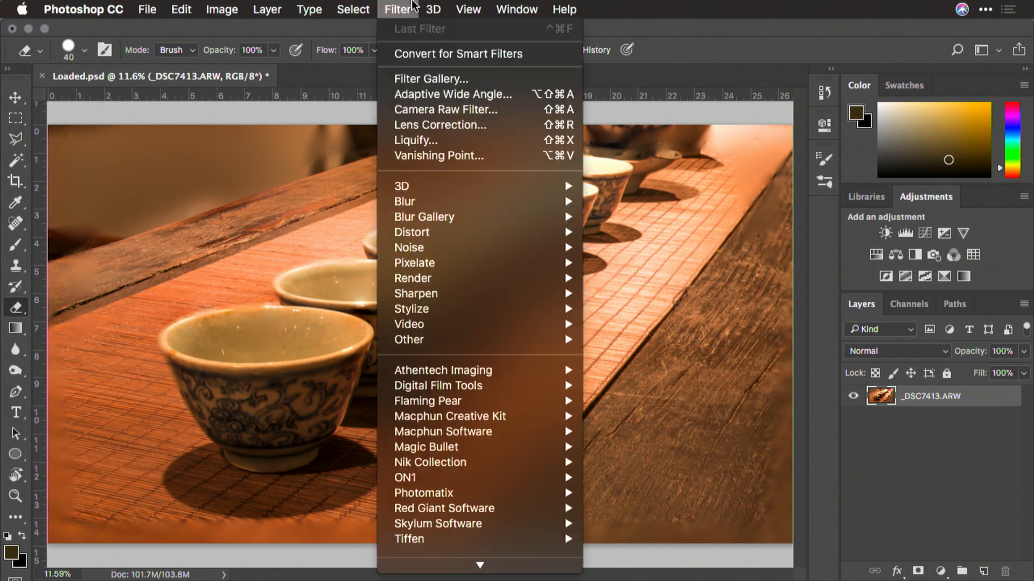
pyautogui.click(457, 53)
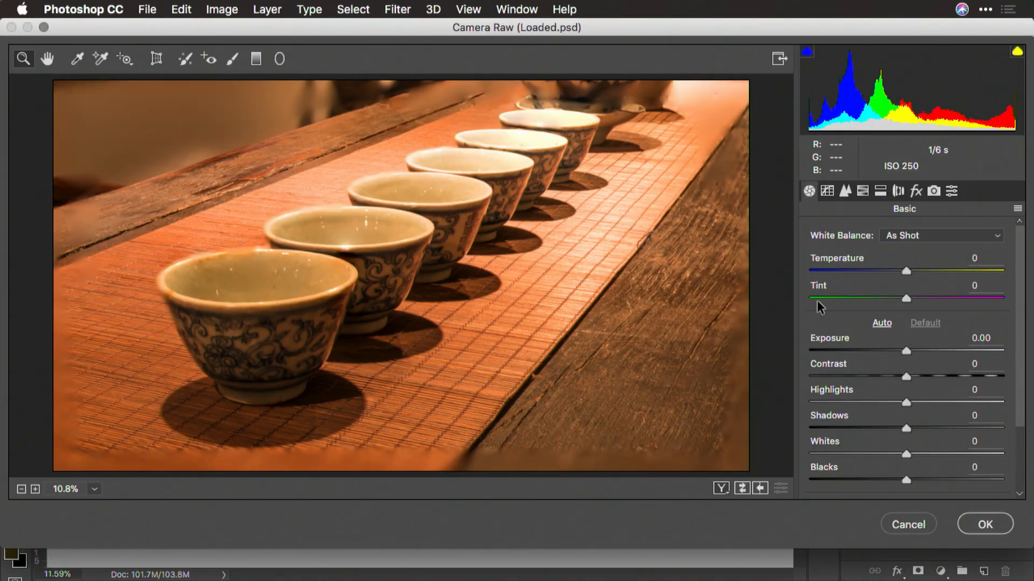
pyautogui.moveTo(887, 329)
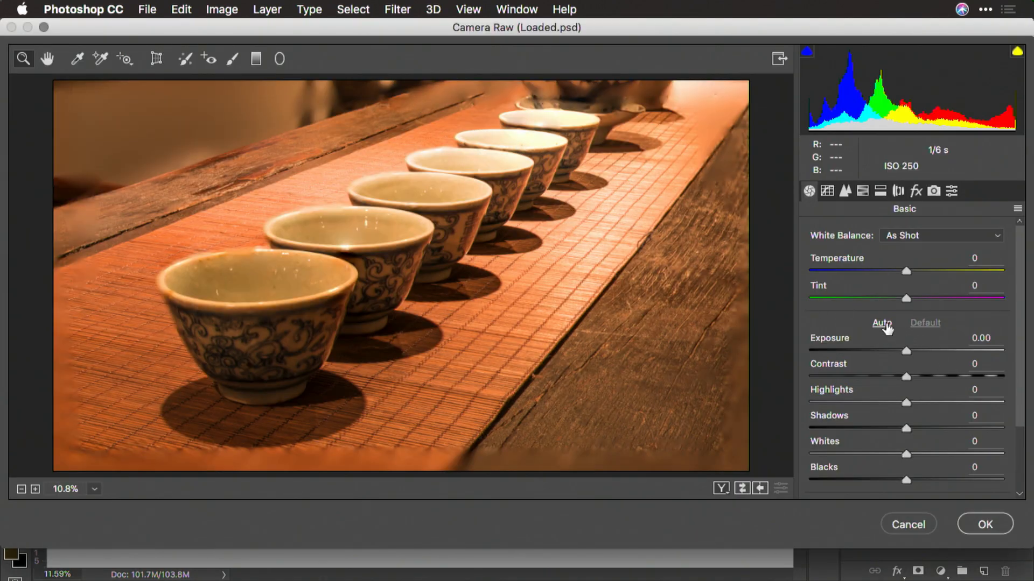
pyautogui.click(881, 323)
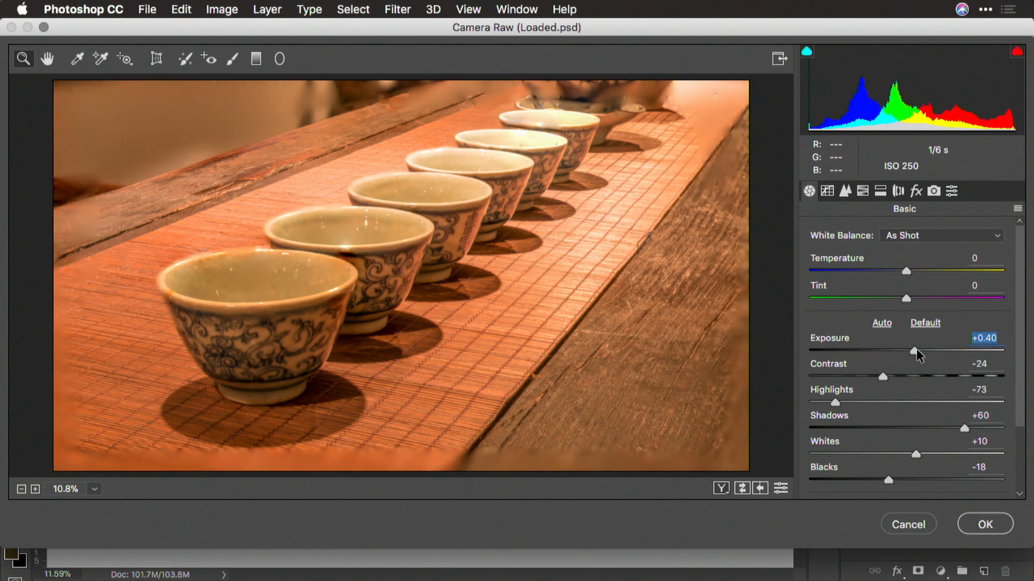
pyautogui.scroll(-3)
pyautogui.write('-12')
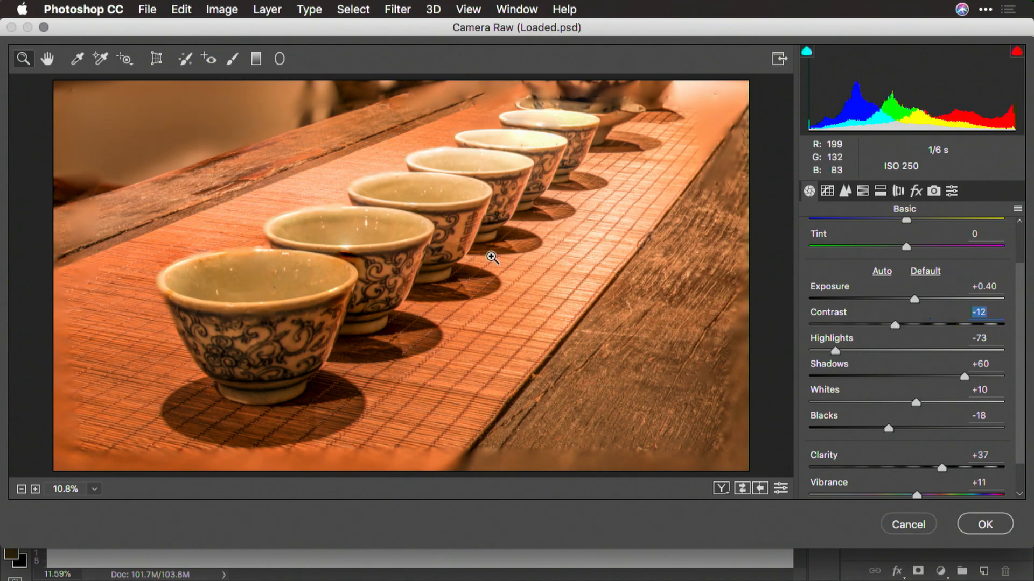
pyautogui.moveTo(725, 498)
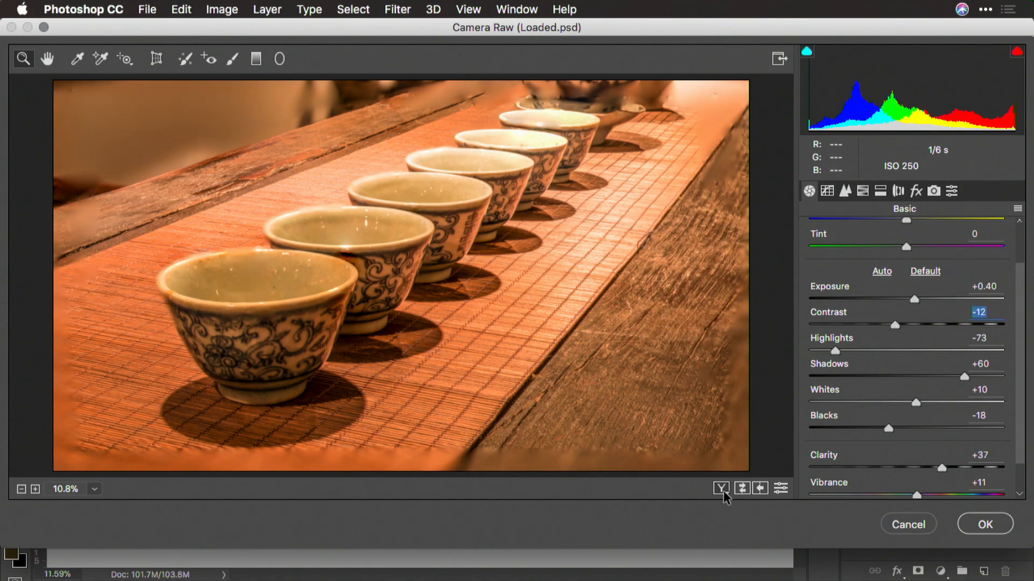
# Show before/after, sample white balance for Temperature -24, and raise Whites to +39.
pyautogui.click(719, 488)
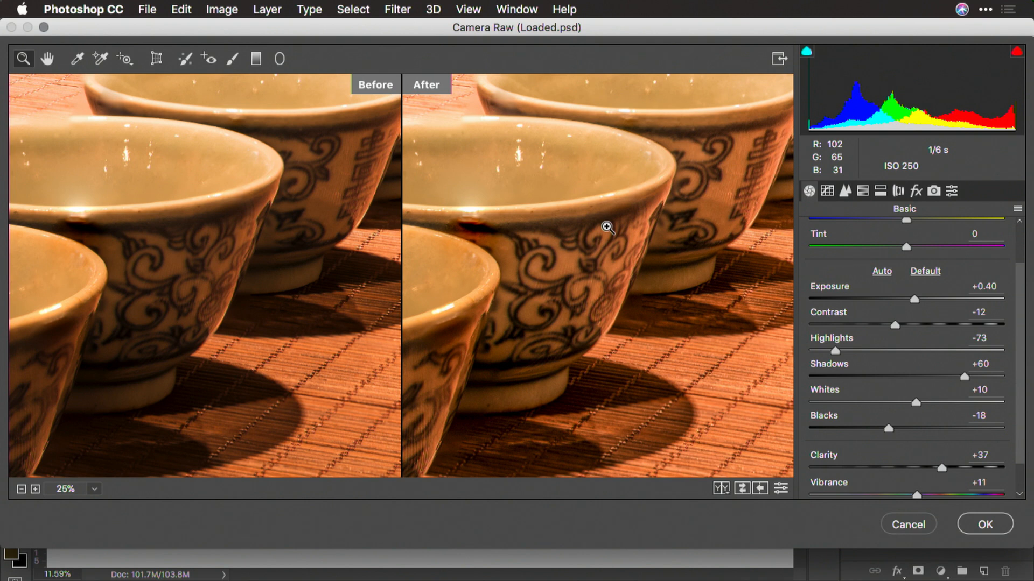
pyautogui.moveTo(892, 329)
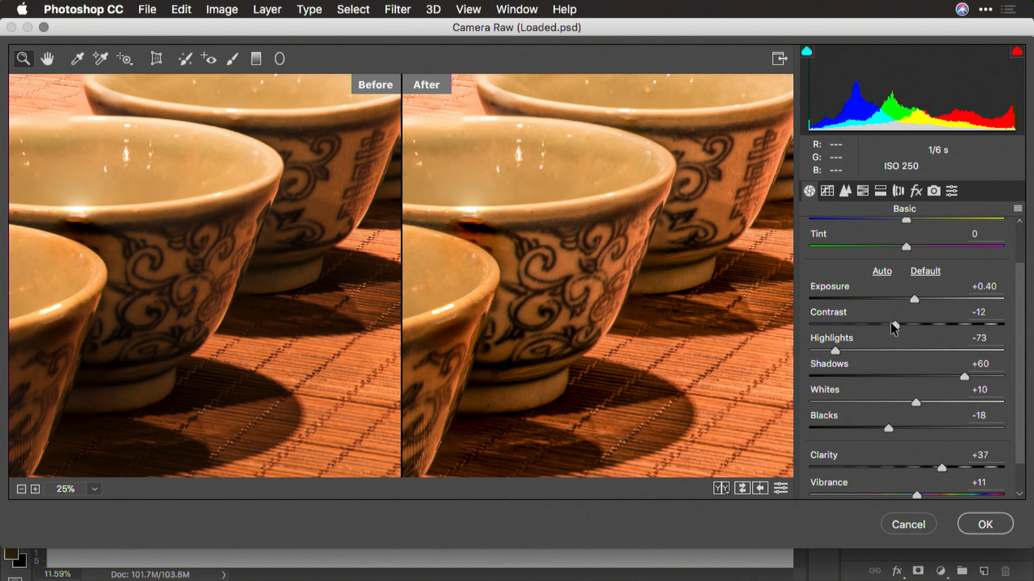
pyautogui.click(75, 59)
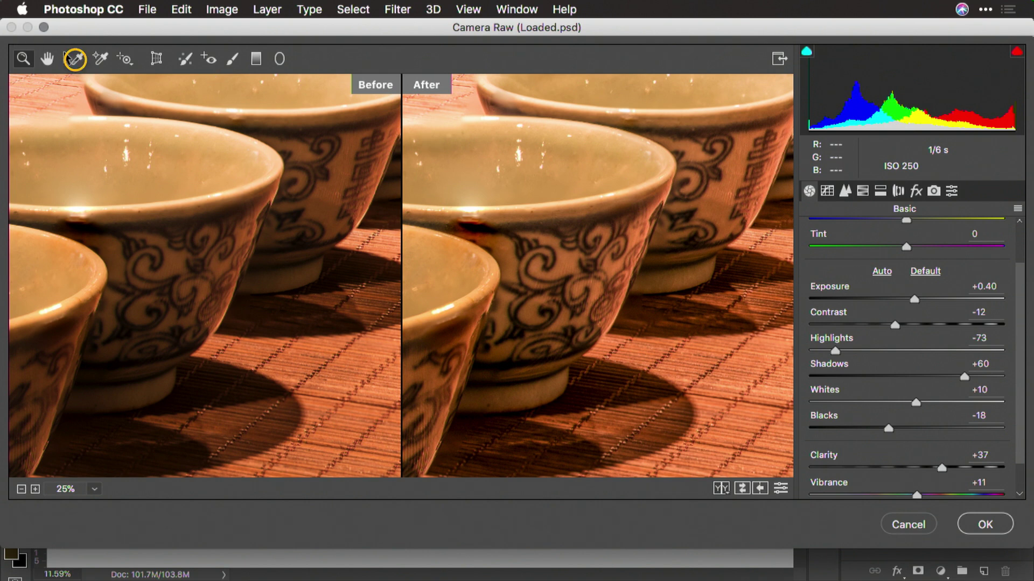
pyautogui.moveTo(632, 237)
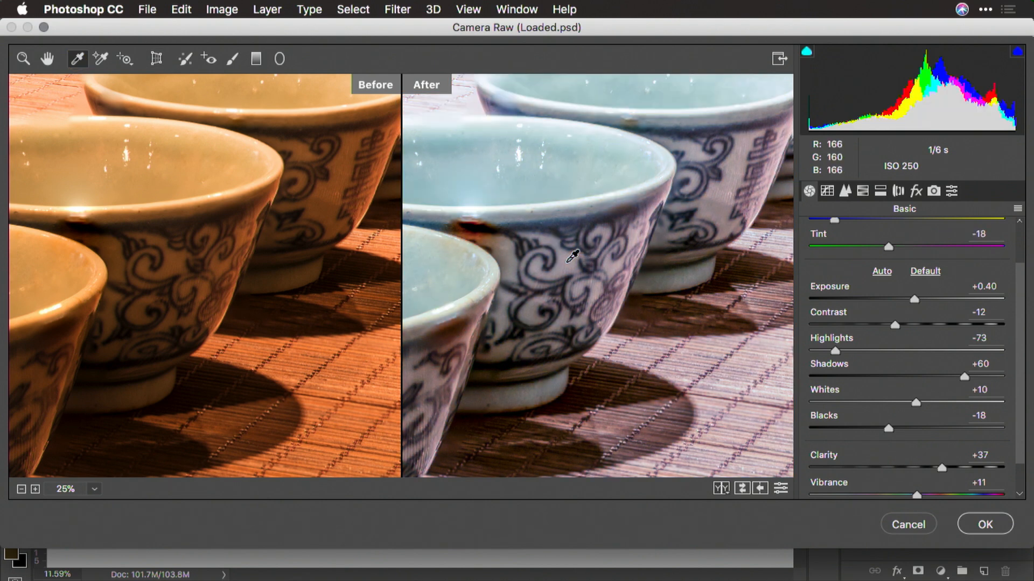
pyautogui.moveTo(906, 292)
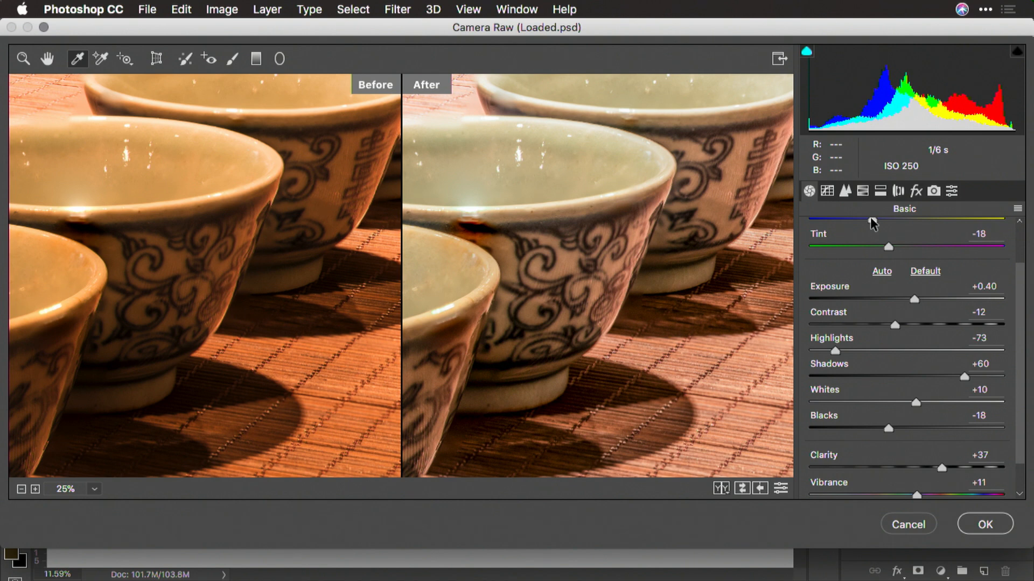
pyautogui.scroll(3)
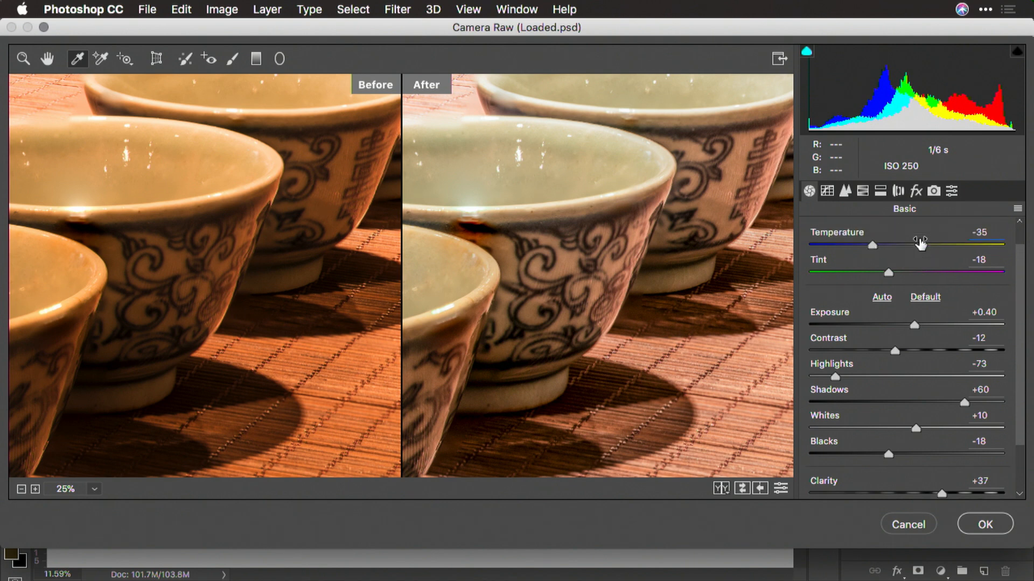
pyautogui.click(930, 236)
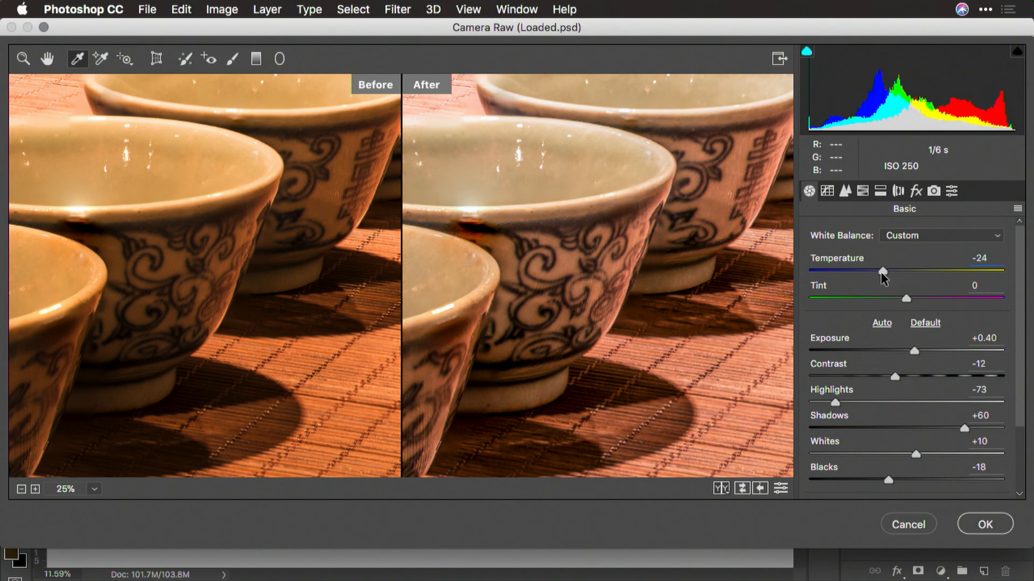
pyautogui.moveTo(716, 74)
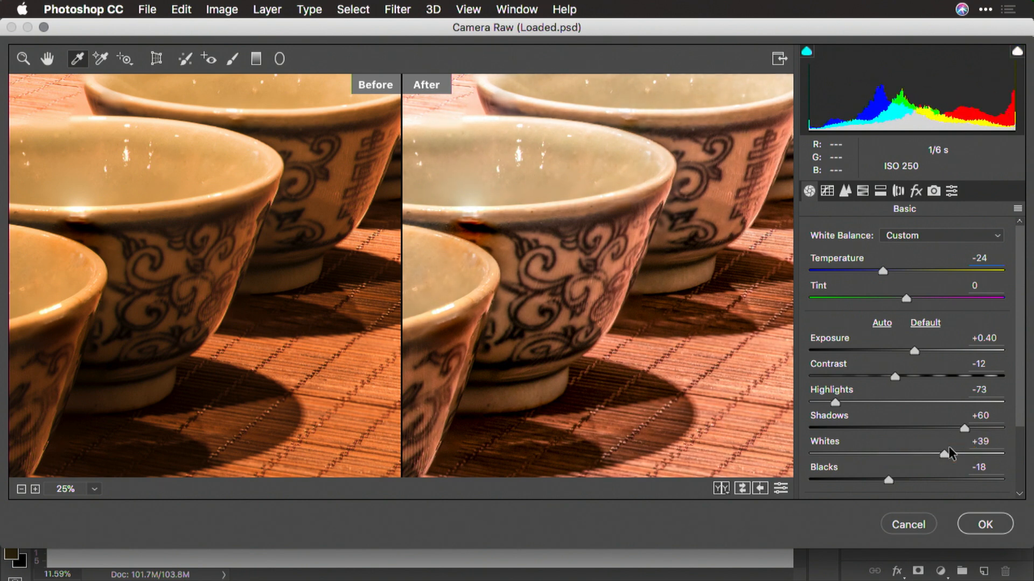
# Turn on the highlight and shadow clipping warnings and fit the photo in the preview.
pyautogui.doubleClick(981, 441)
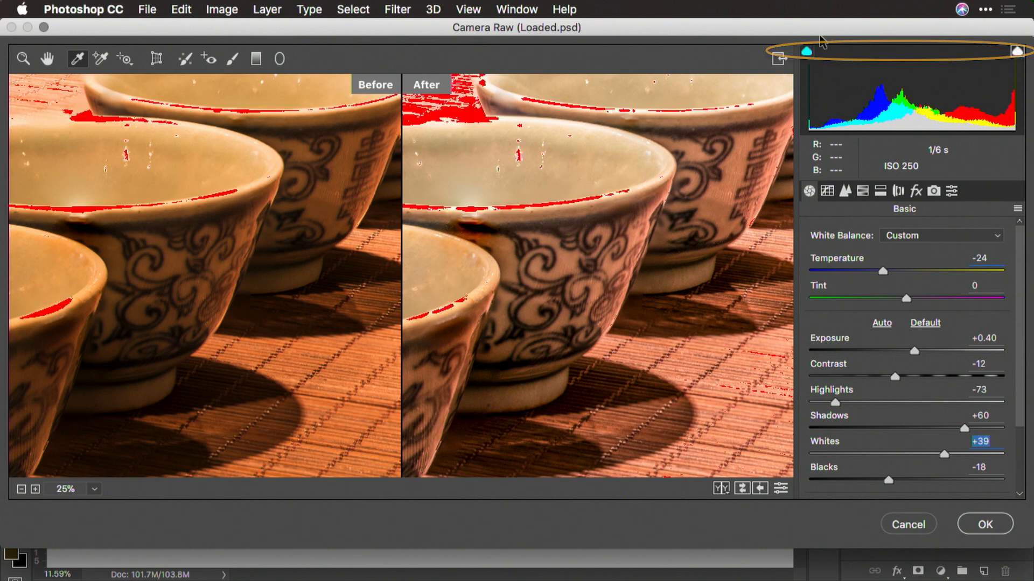
pyautogui.click(806, 51)
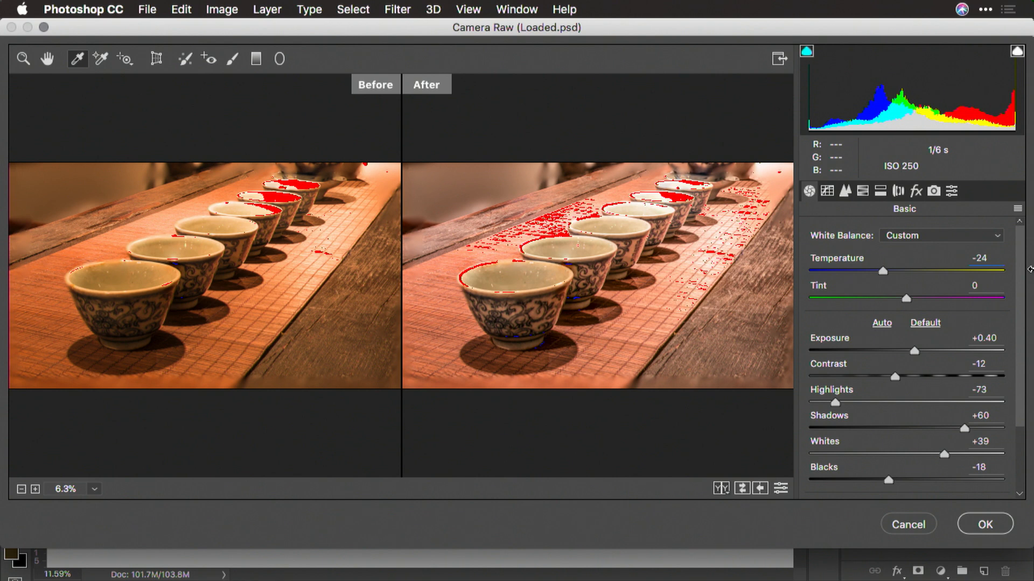
pyautogui.moveTo(966, 435)
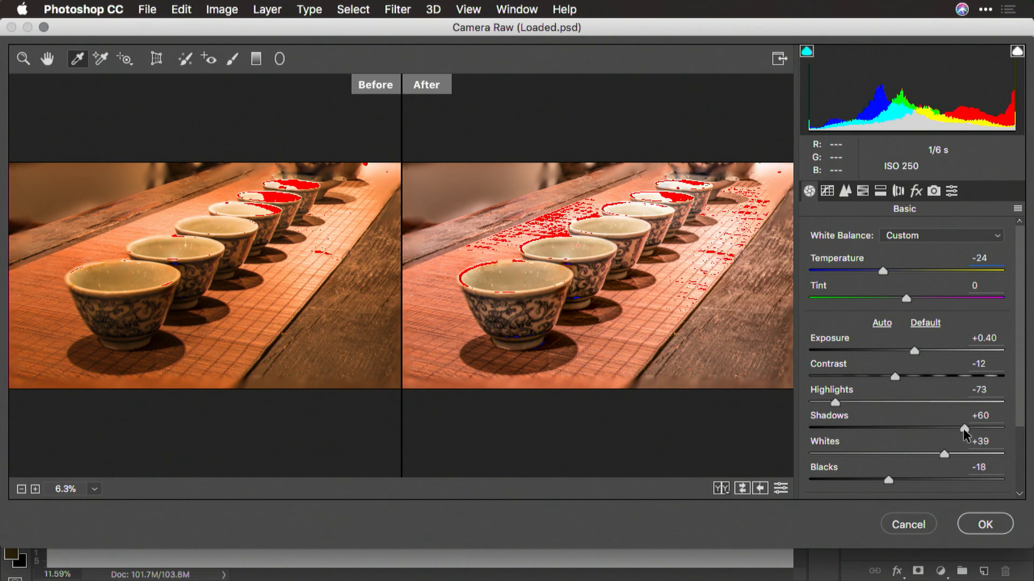
pyautogui.moveTo(915, 351)
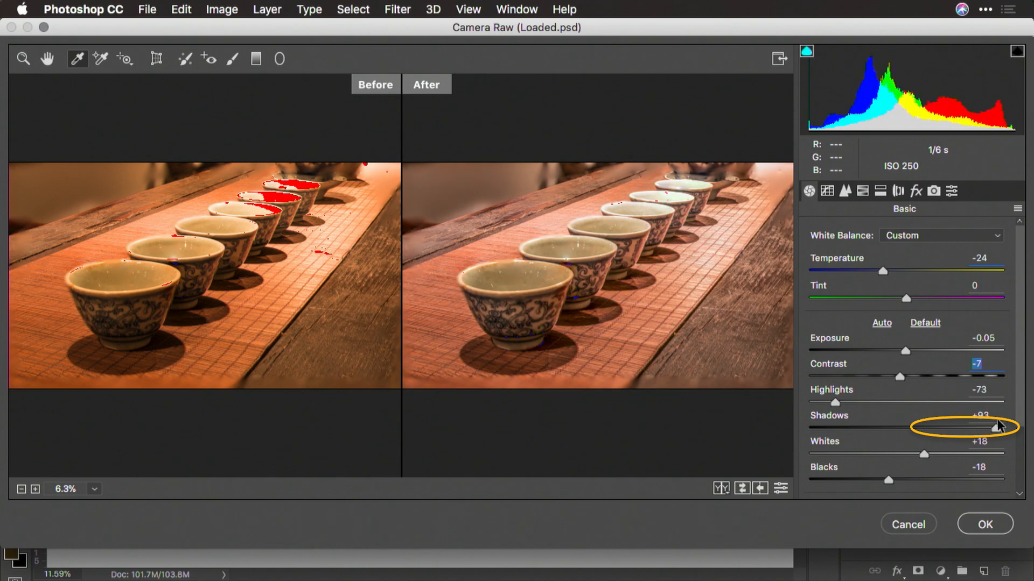
# Choose a contrast preset in the Tone Curve panel's point curve menu.
pyautogui.click(831, 191)
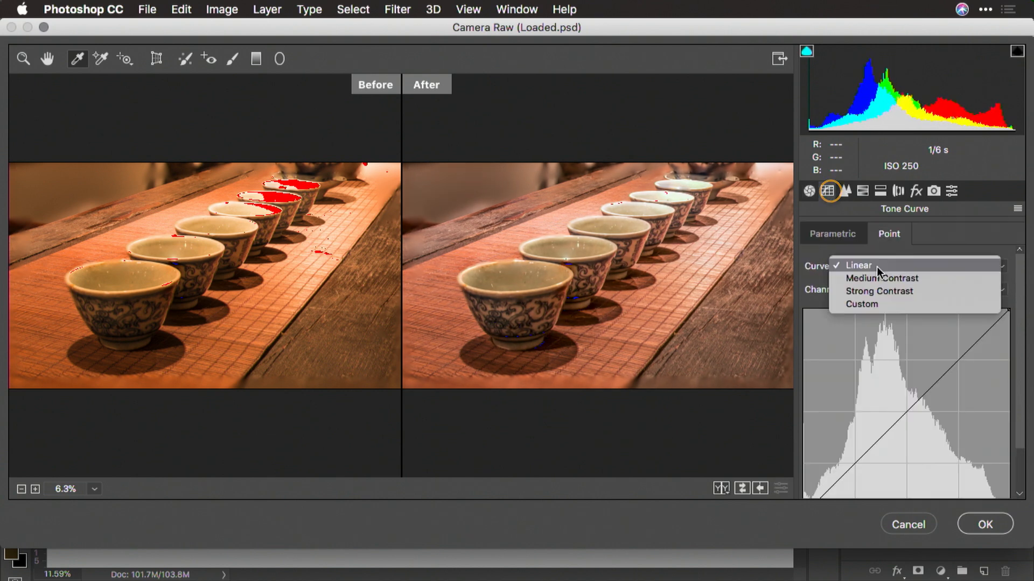
pyautogui.click(881, 278)
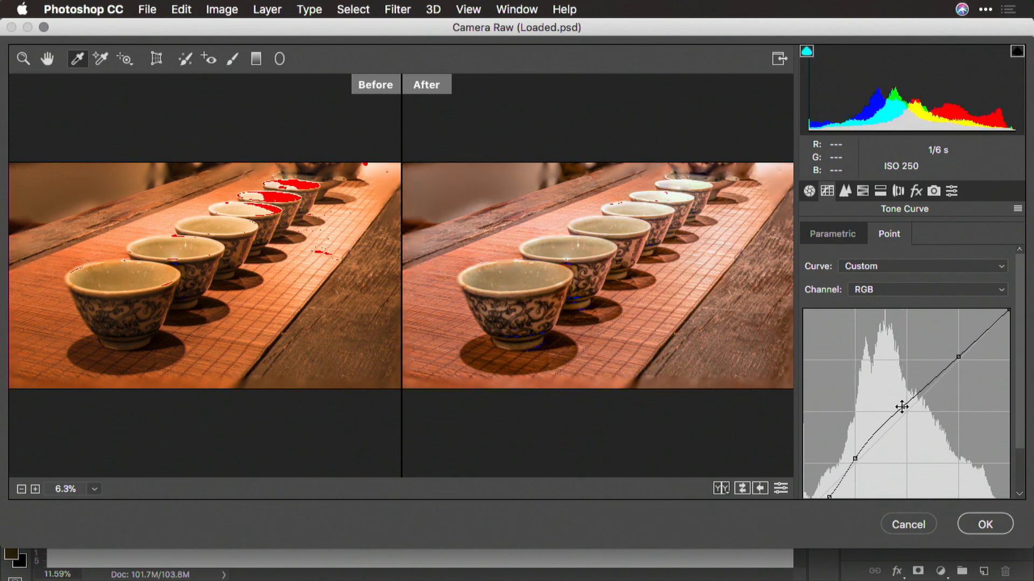
# Set Shadows to +82 and Vibrance to +40, then show the Detail sharpening settings.
pyautogui.click(808, 191)
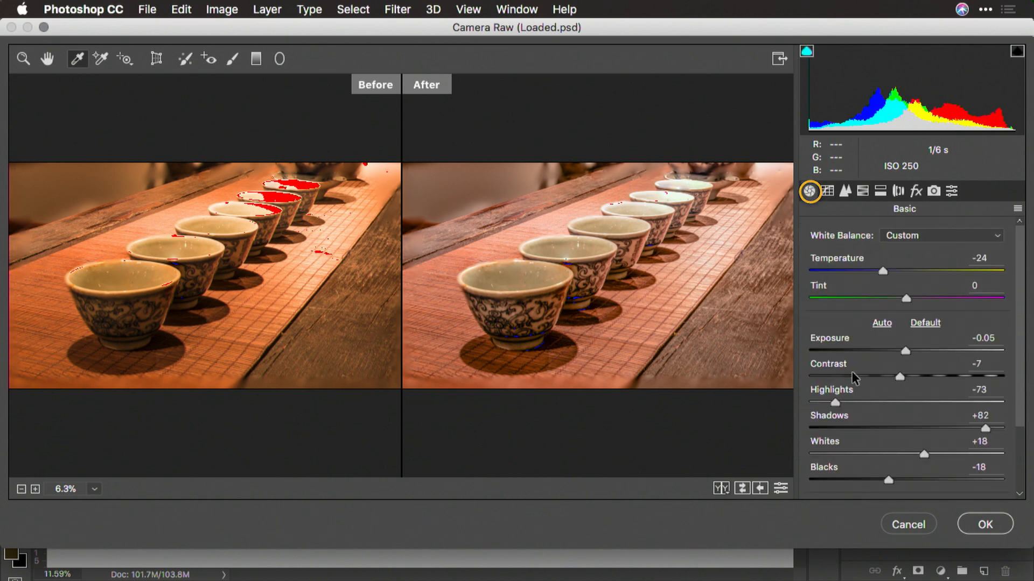
pyautogui.scroll(-3)
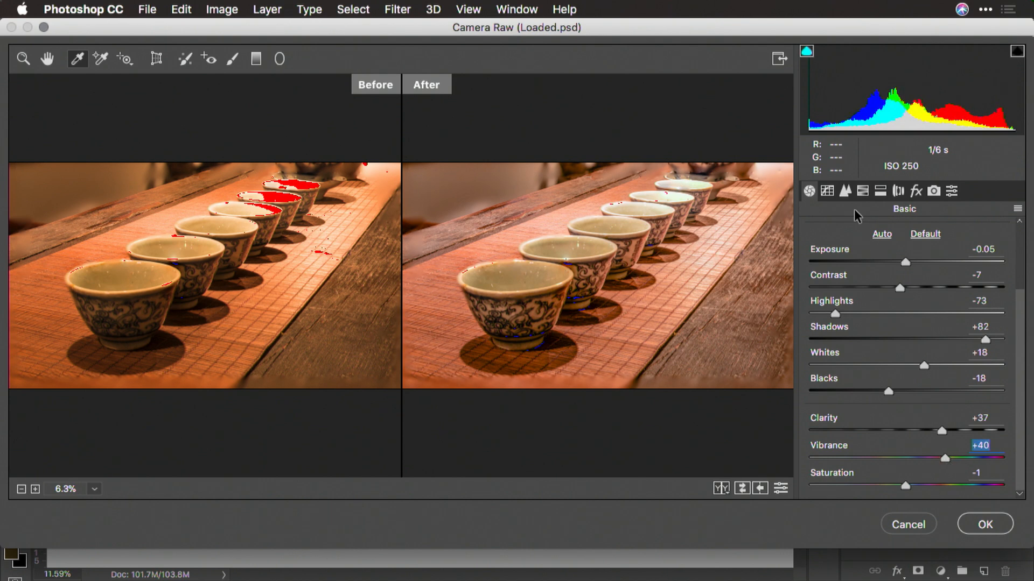
pyautogui.click(845, 191)
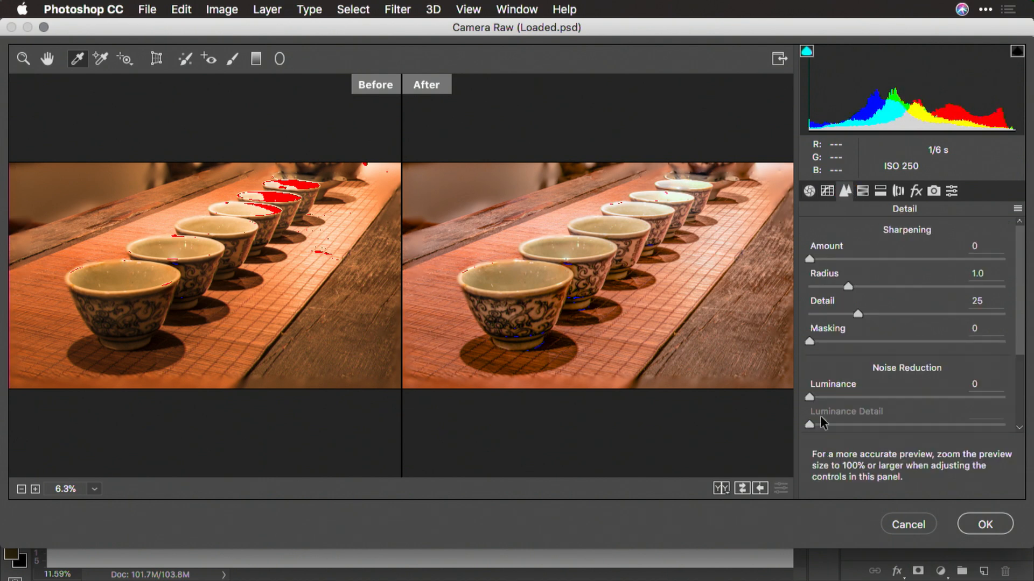
pyautogui.click(720, 488)
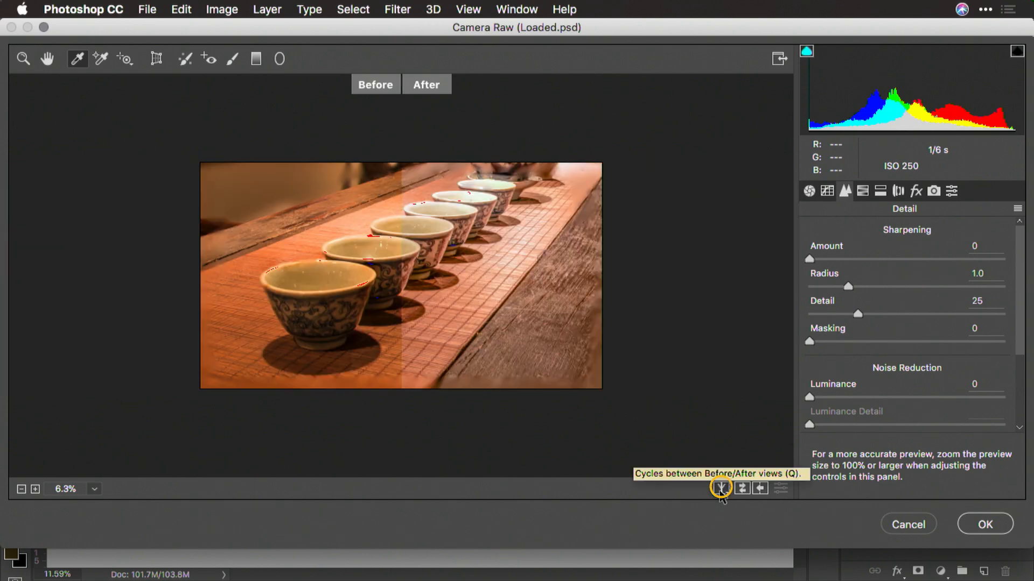
# Switch to single view at 100% zoom and set sharpening Amount 94, Masking 63.
pyautogui.click(720, 489)
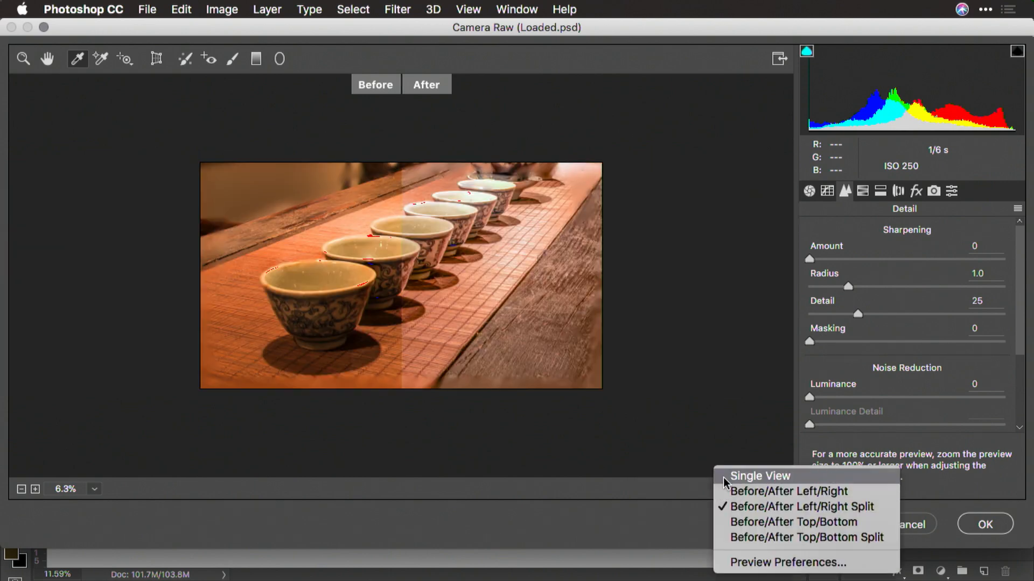
pyautogui.click(760, 476)
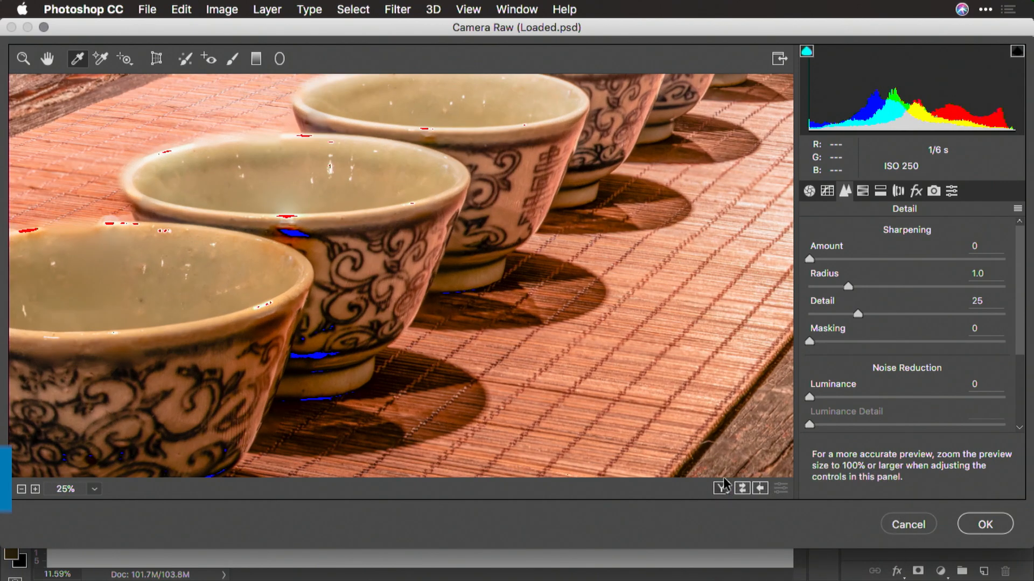
pyautogui.press('cmd+plus')
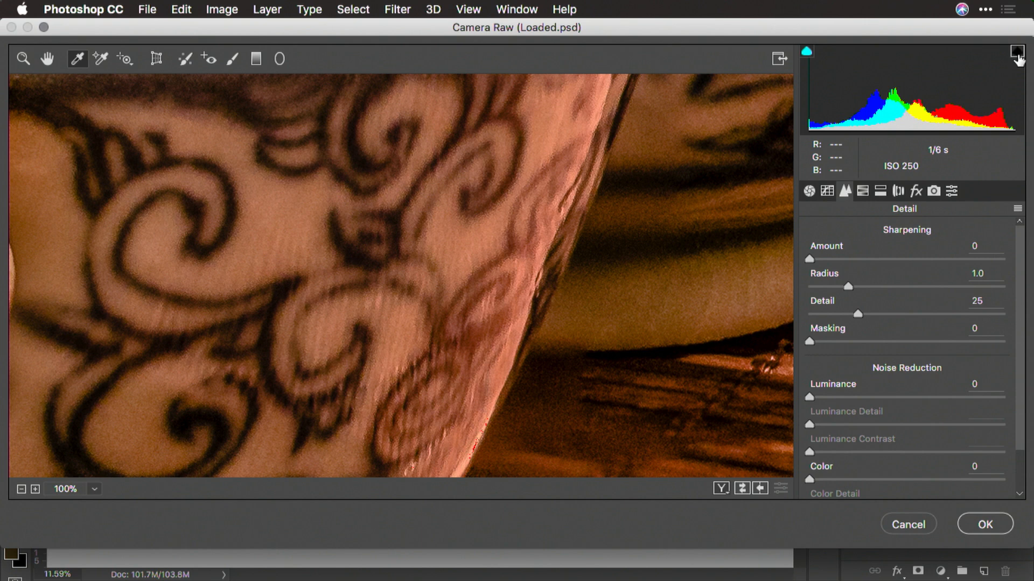
pyautogui.click(807, 52)
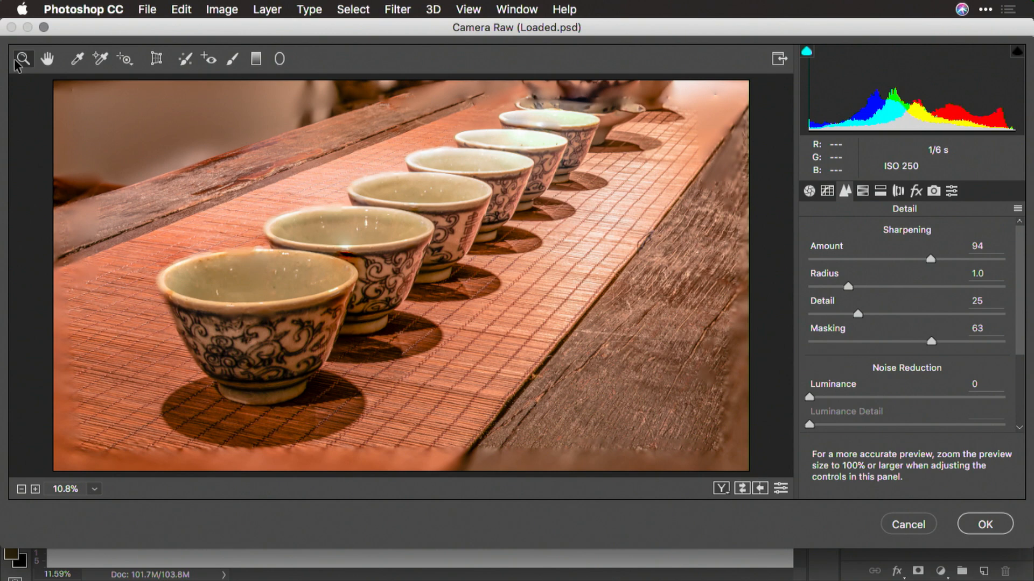
# Zoom in closely on the cup's painted pattern to inspect the sharpening.
pyautogui.click(428, 285)
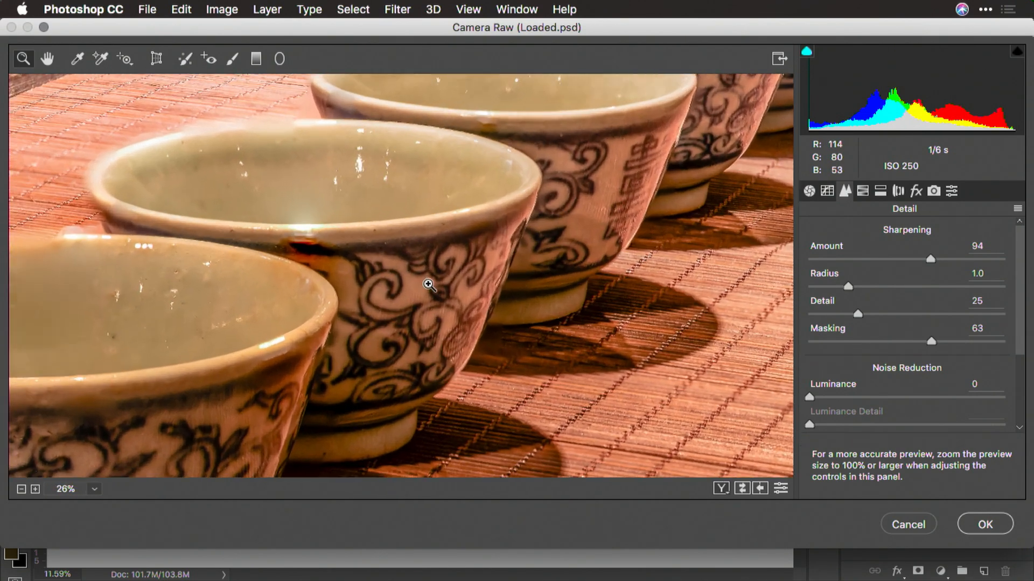
pyautogui.click(429, 285)
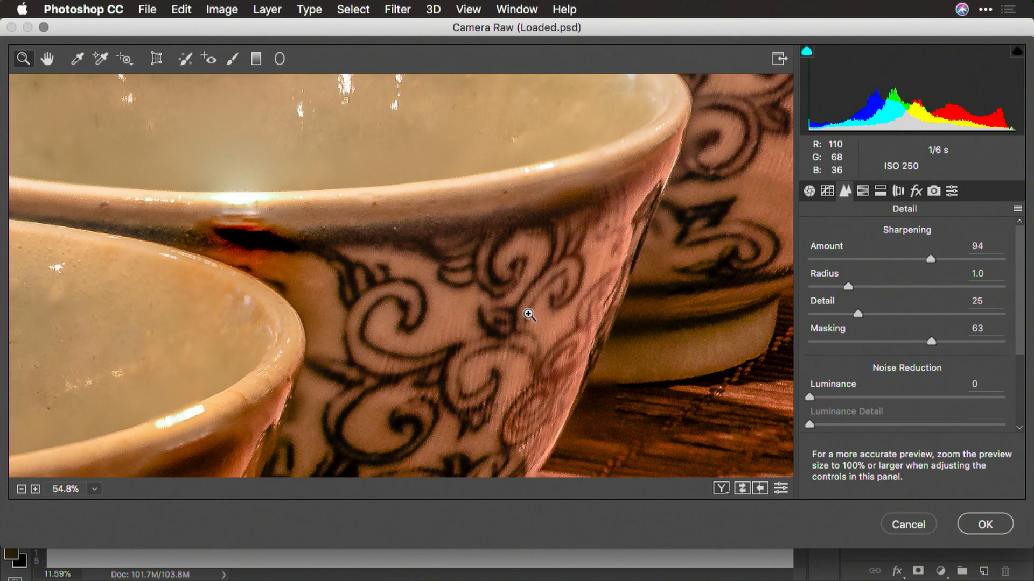
pyautogui.moveTo(521, 358)
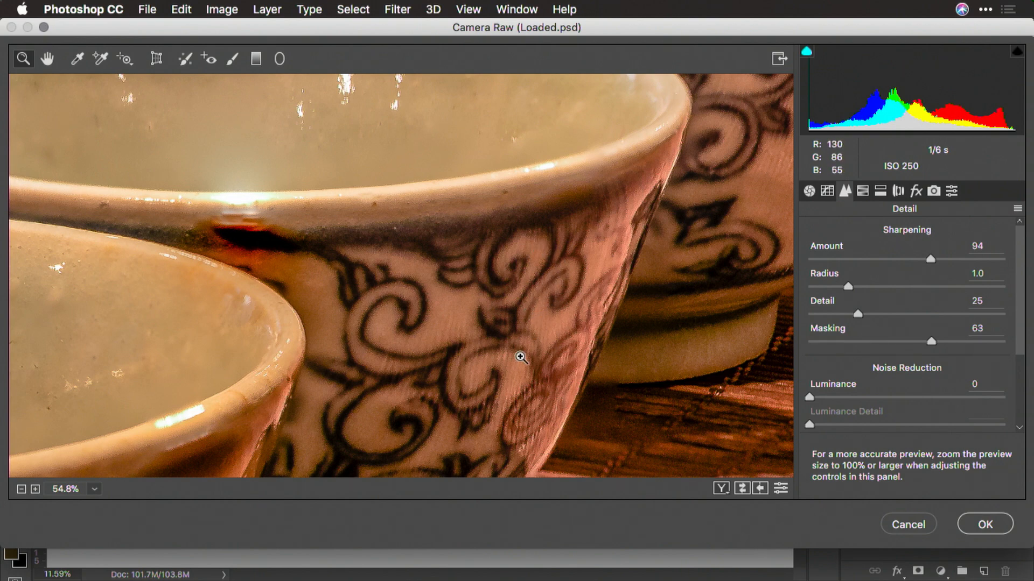
pyautogui.moveTo(646, 407)
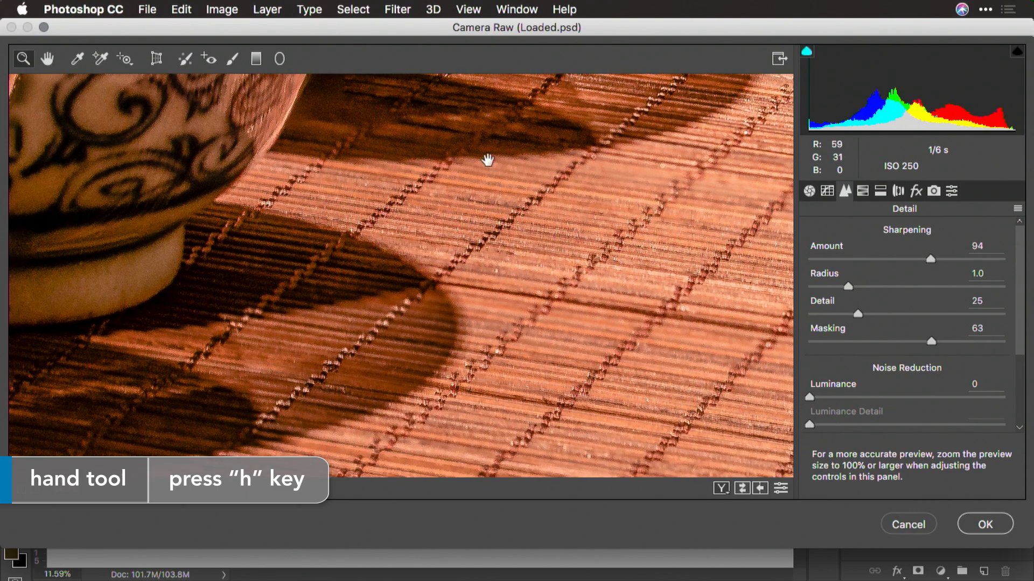
pyautogui.moveTo(887, 383)
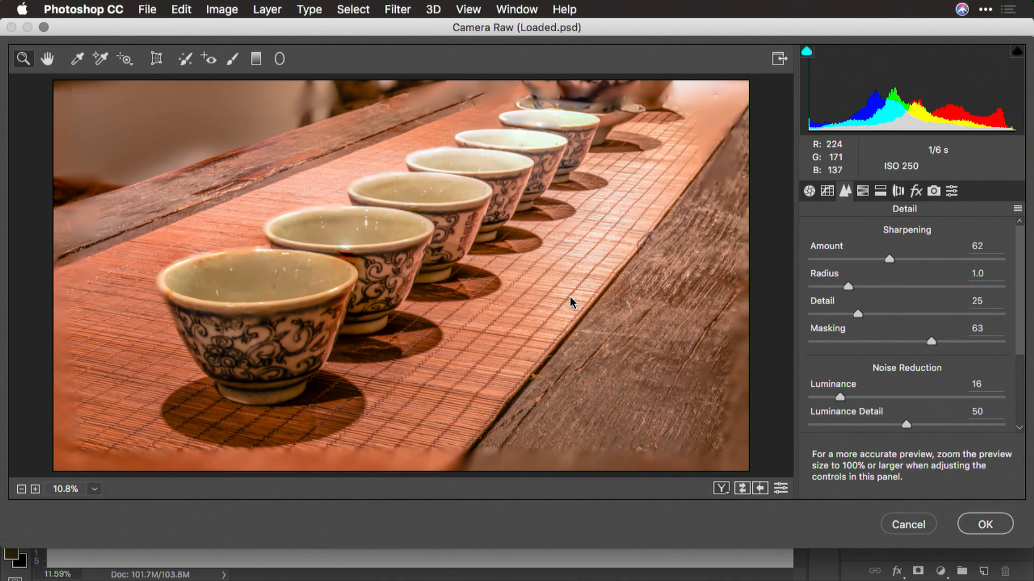
pyautogui.moveTo(939, 209)
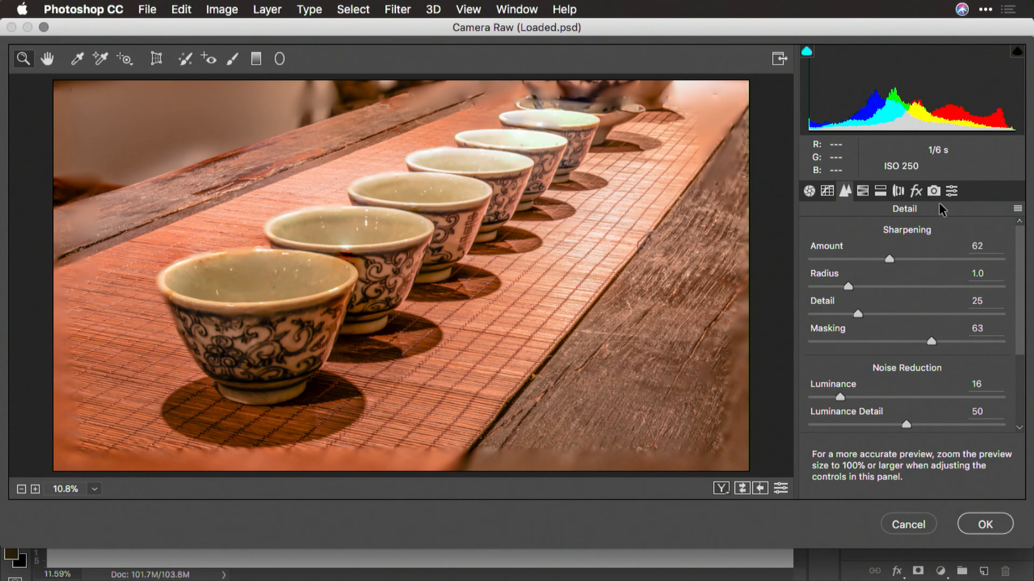
# Add a Highlight Priority post-crop vignette of -37 and pick the Graduated Filter tool.
pyautogui.click(915, 191)
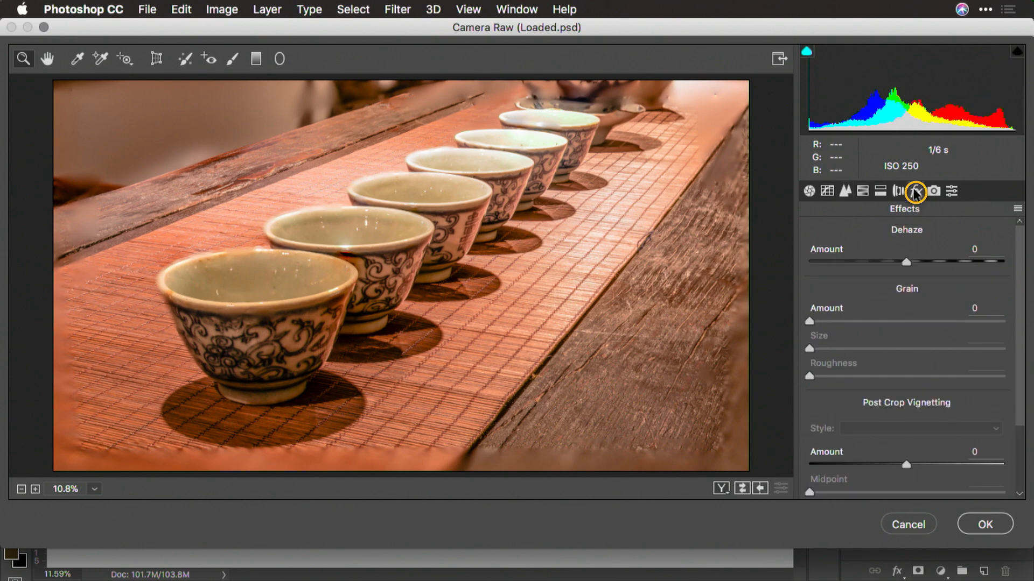
pyautogui.moveTo(878, 458)
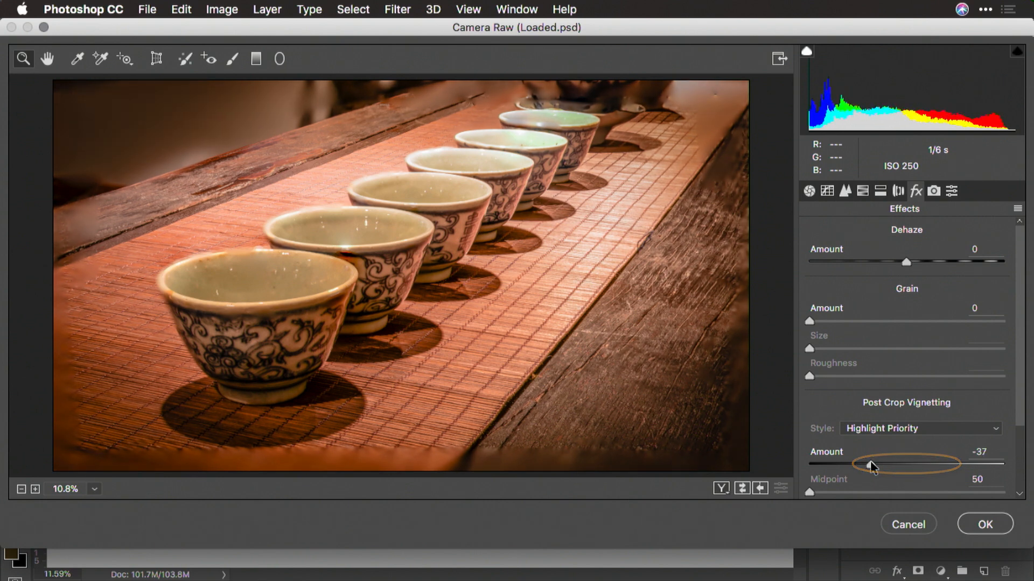
pyautogui.click(256, 59)
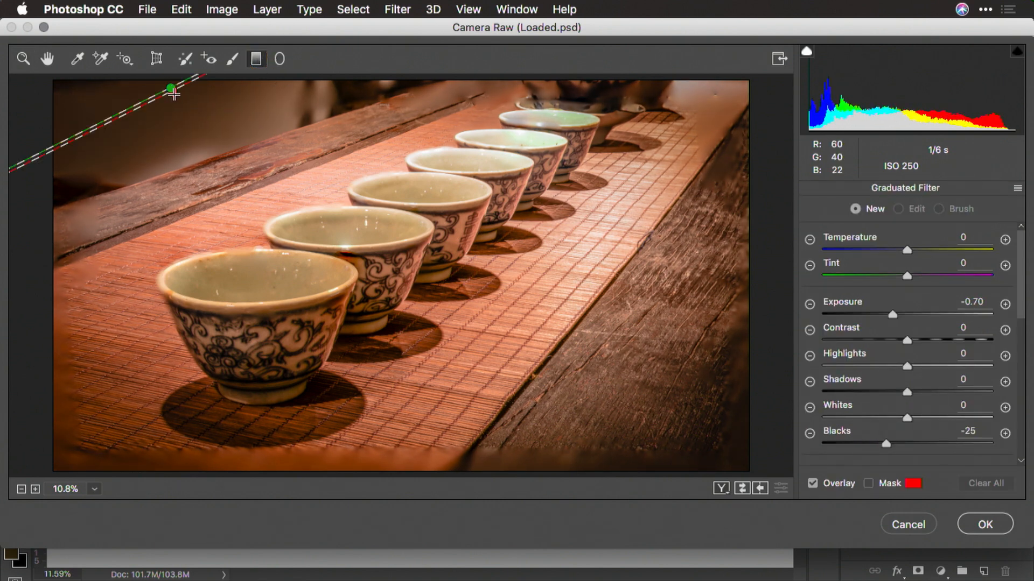
# Drag a graduated filter inward from the top-left corner with Exposure -3.30.
pyautogui.moveTo(173, 93); pyautogui.dragTo(212, 190)
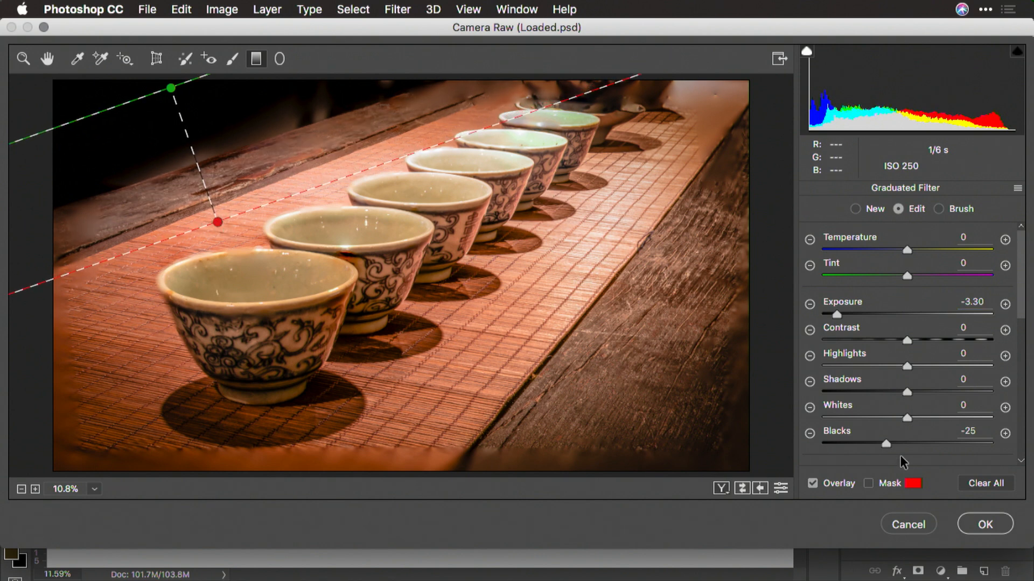
pyautogui.moveTo(1026, 312)
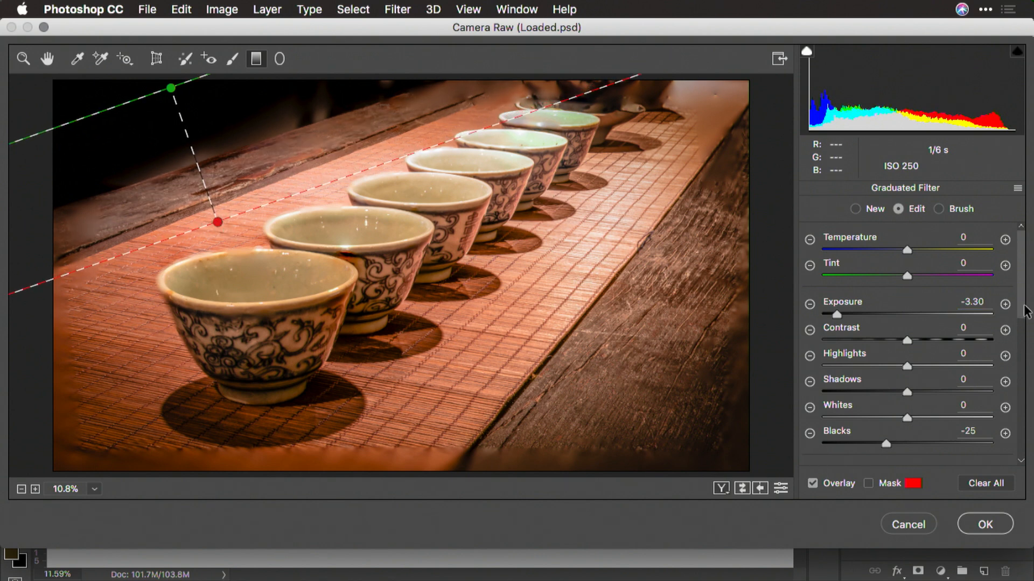
pyautogui.scroll(-3)
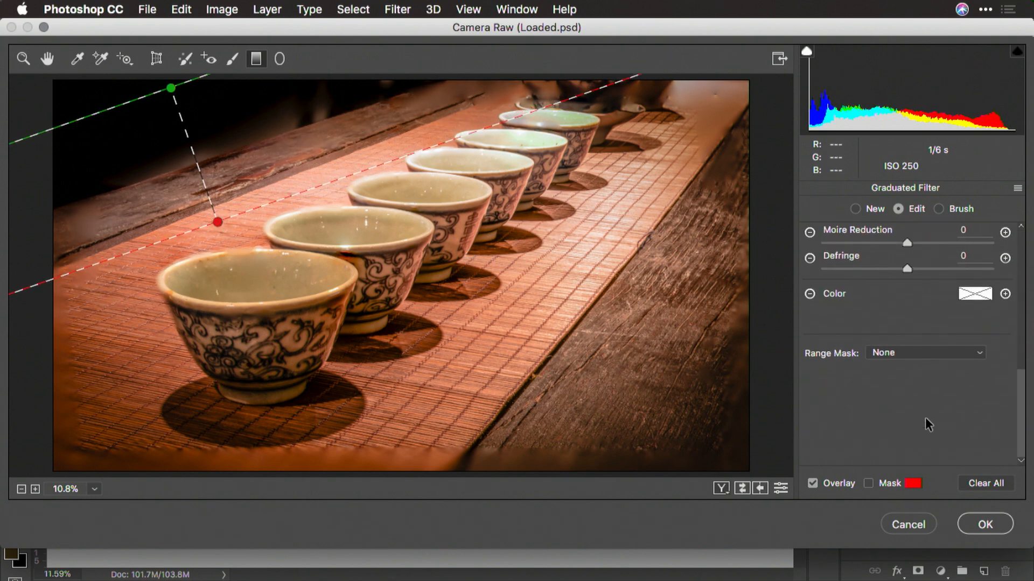
# Set the graduated filter's Range Mask to Color, sampling the wooden table's colour.
pyautogui.click(925, 352)
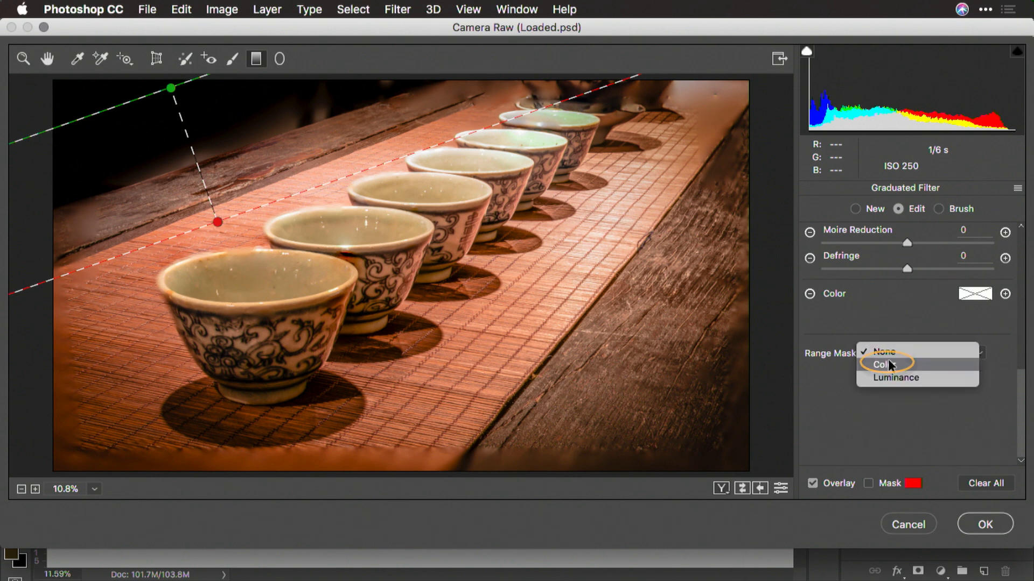
pyautogui.click(884, 364)
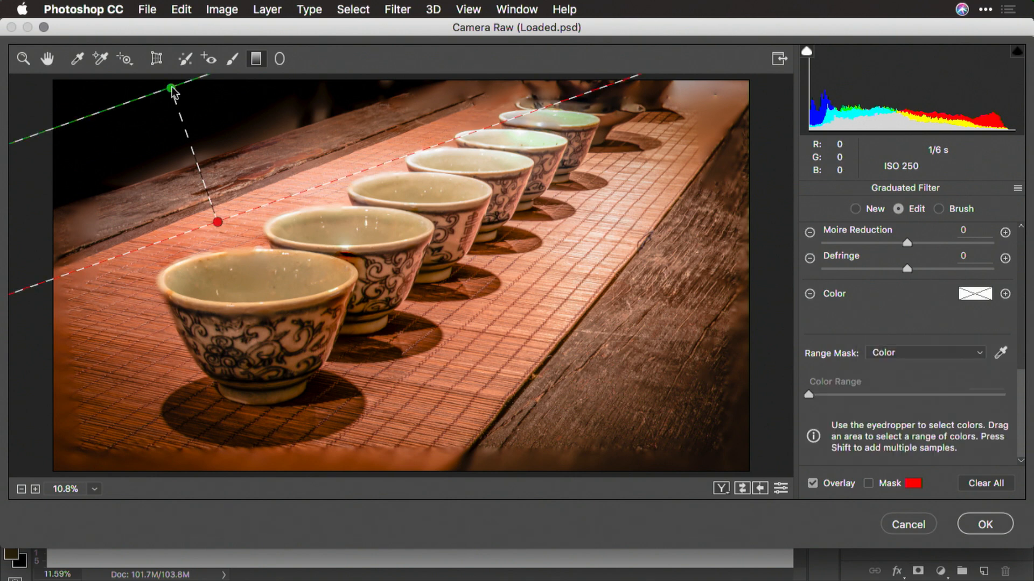
pyautogui.click(999, 354)
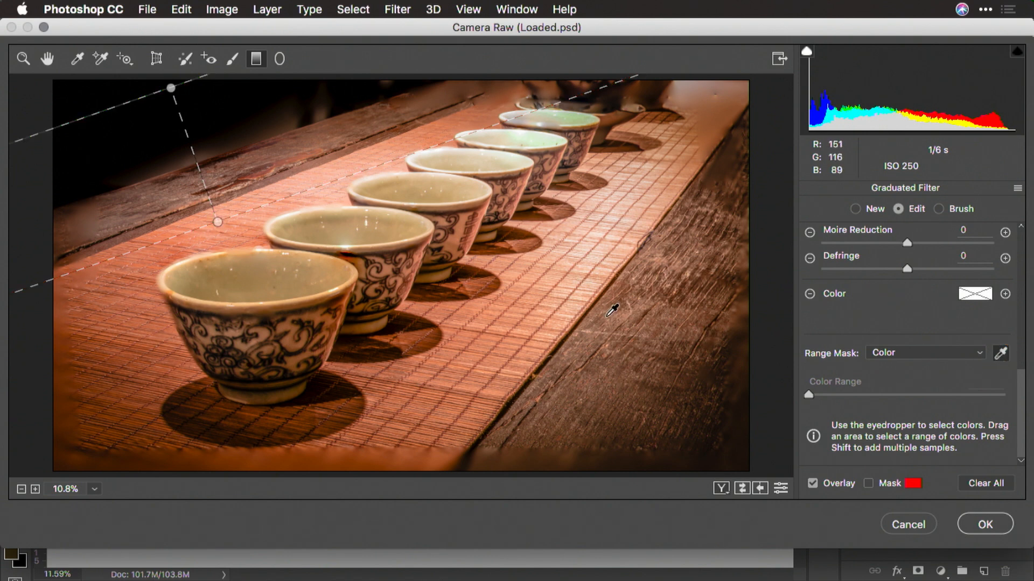
pyautogui.click(999, 353)
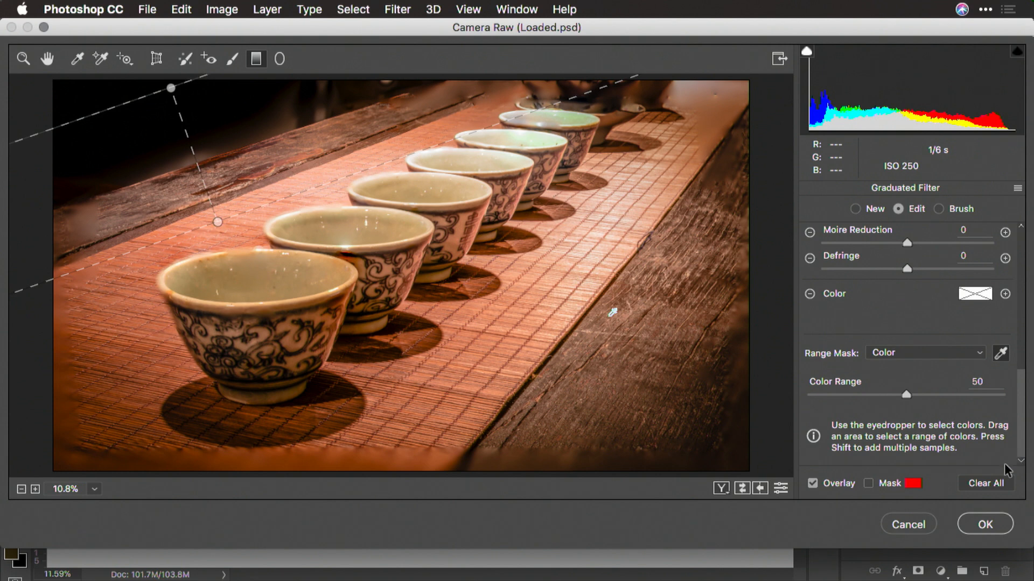
# Preview the mask, then set Color Range to 44 and Exposure to -2.15.
pyautogui.click(872, 483)
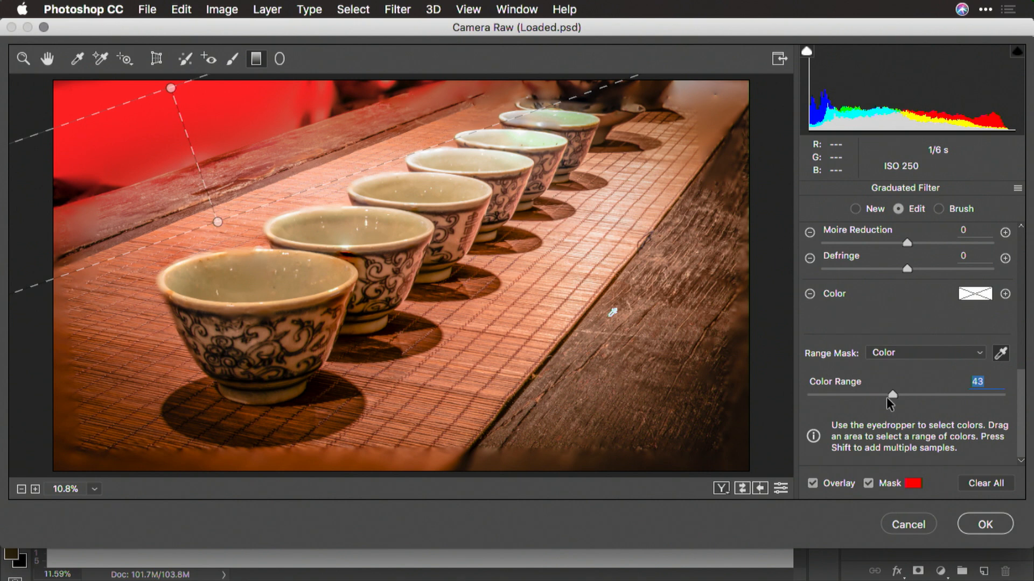
pyautogui.click(814, 484)
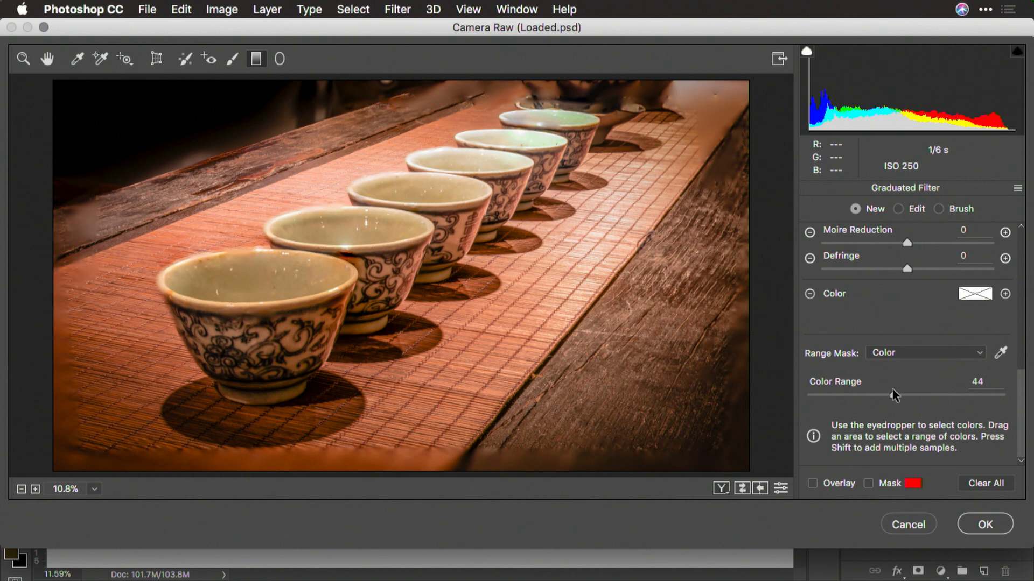
pyautogui.scroll(3)
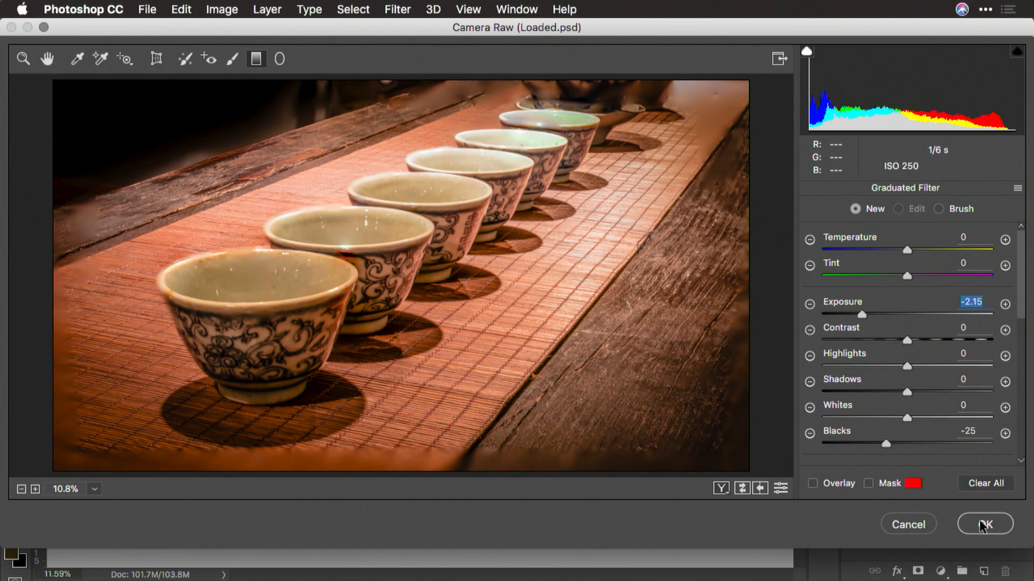
# Apply the Camera Raw edits, enlarge the brush to 600 and switch to black.
pyautogui.click(983, 524)
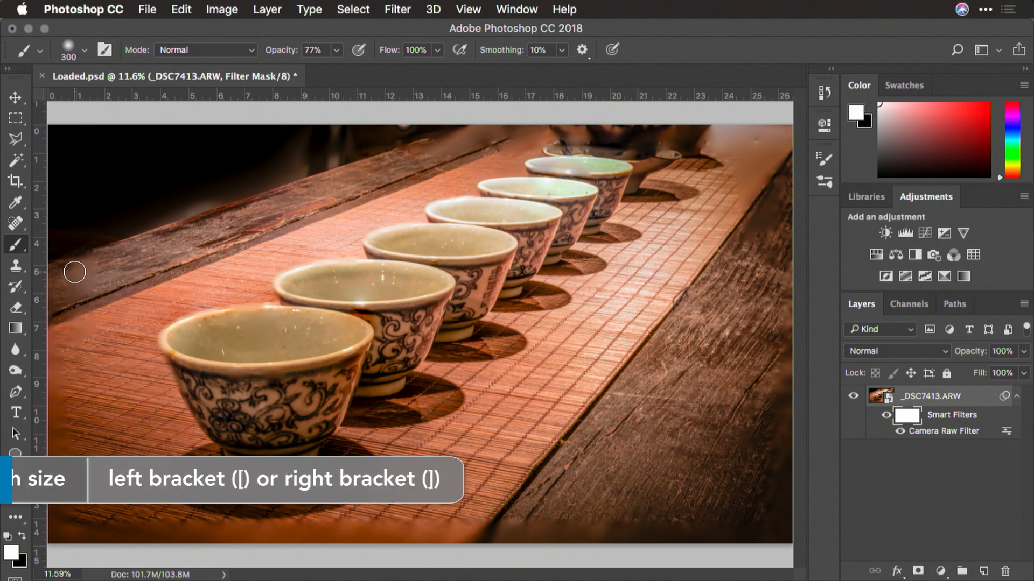
pyautogui.press(']')
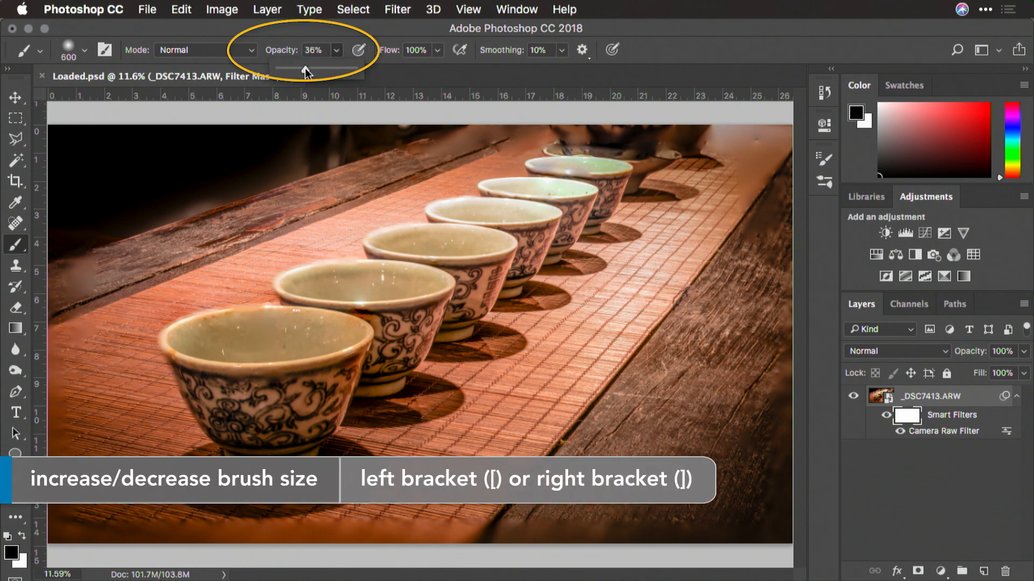
pyautogui.press('x')
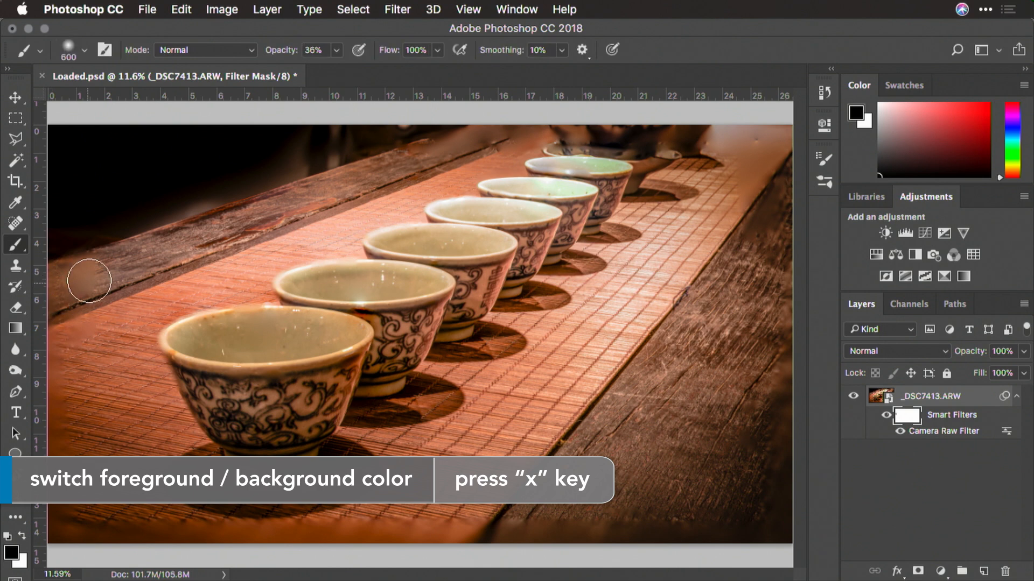
pyautogui.moveTo(188, 238)
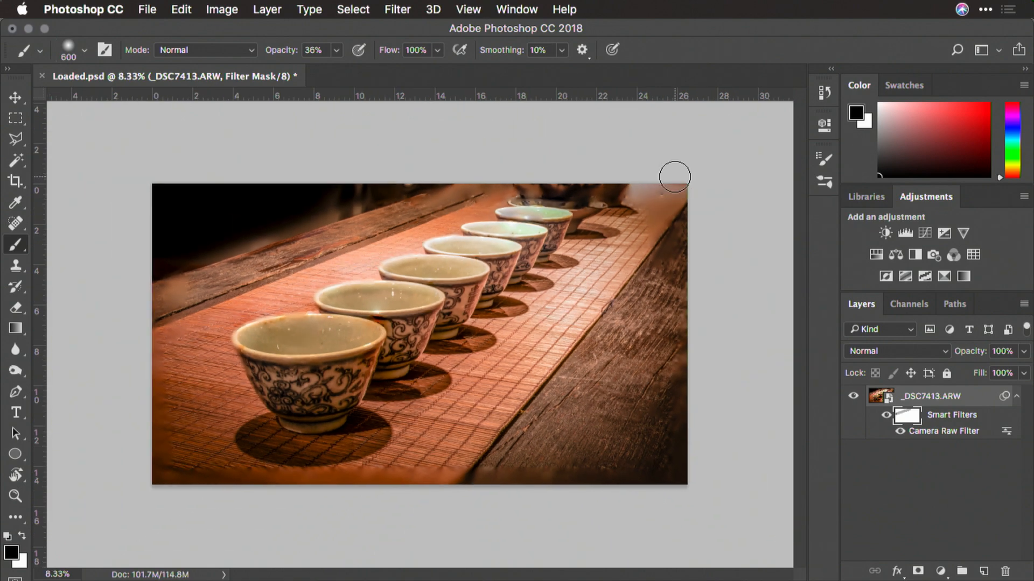
pyautogui.moveTo(402, 441)
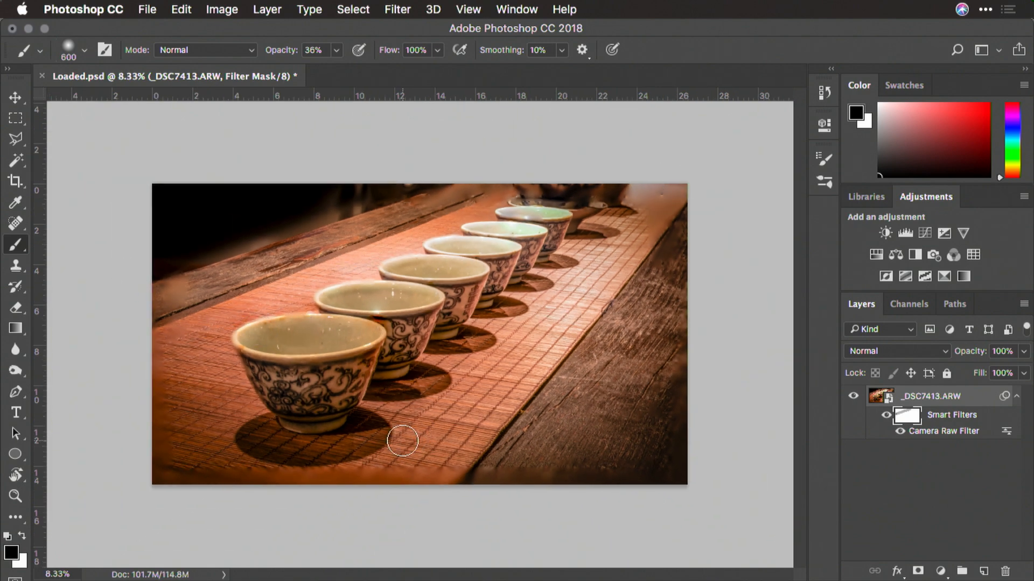
pyautogui.moveTo(310, 429)
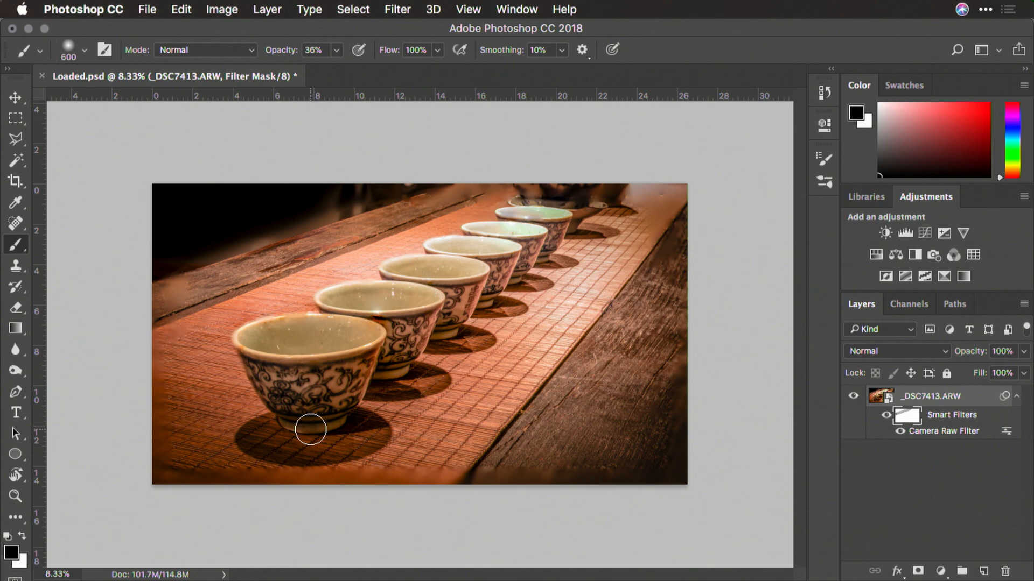